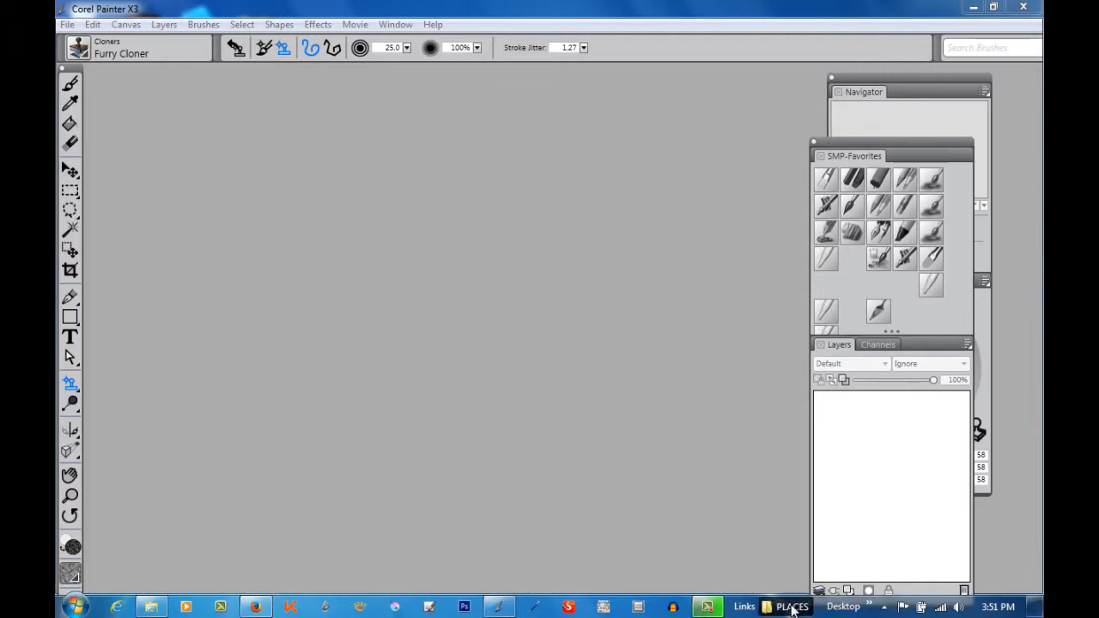
click(791, 607)
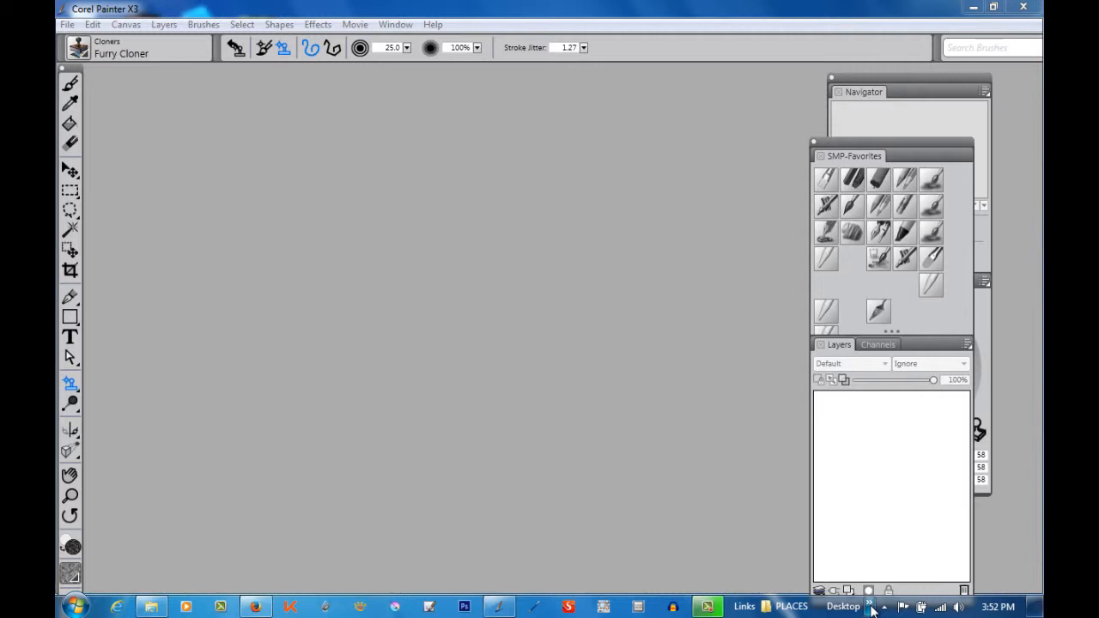
click(848, 606)
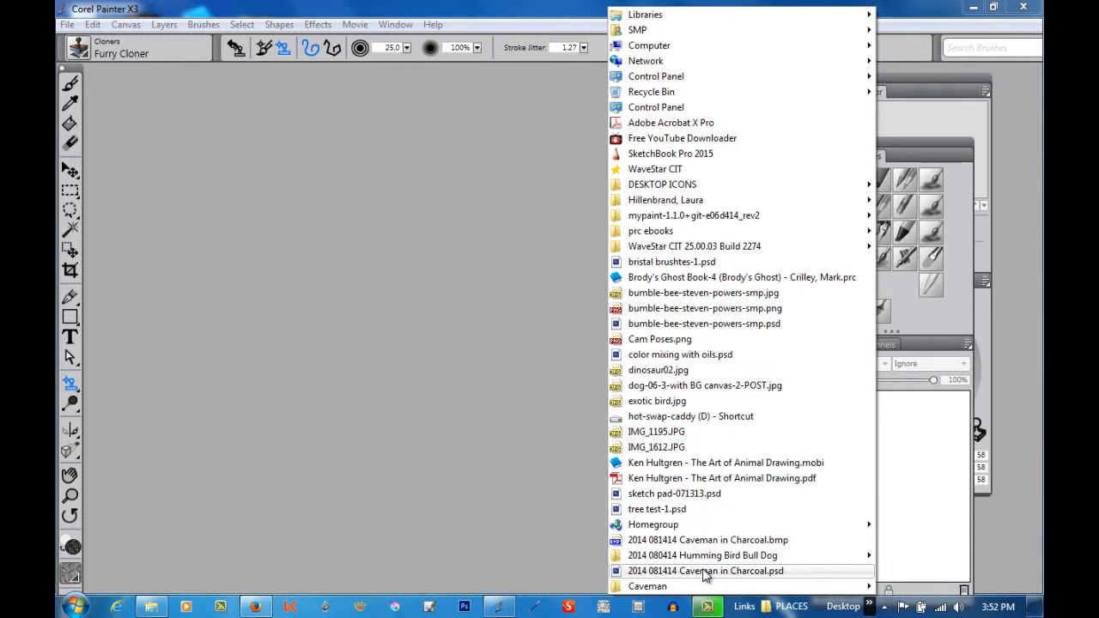
mouse_move(701, 540)
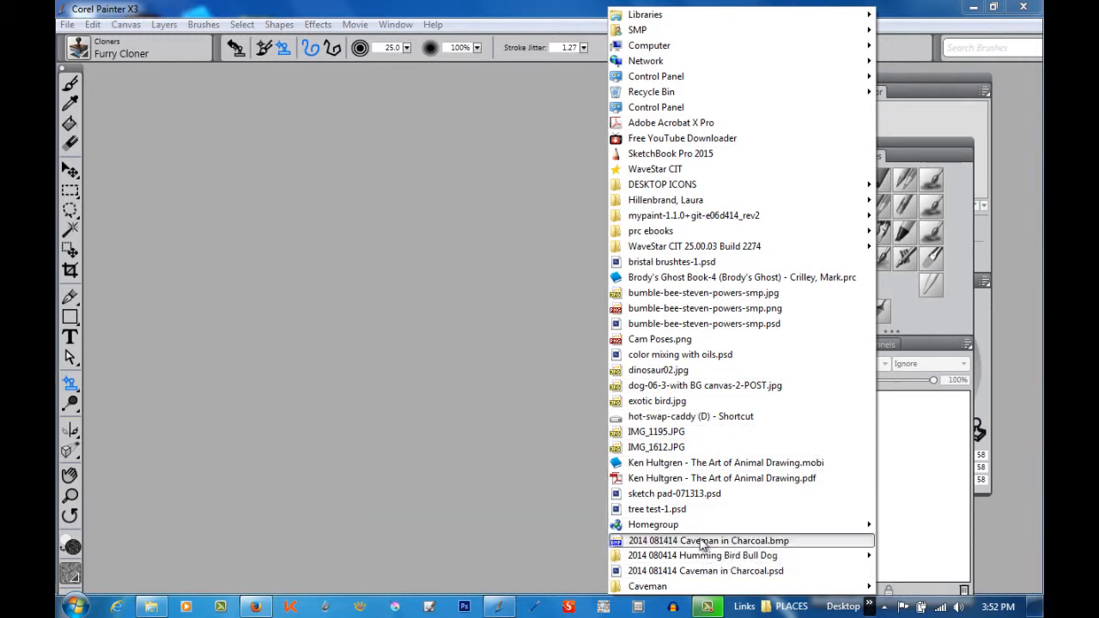
double_click(707, 540)
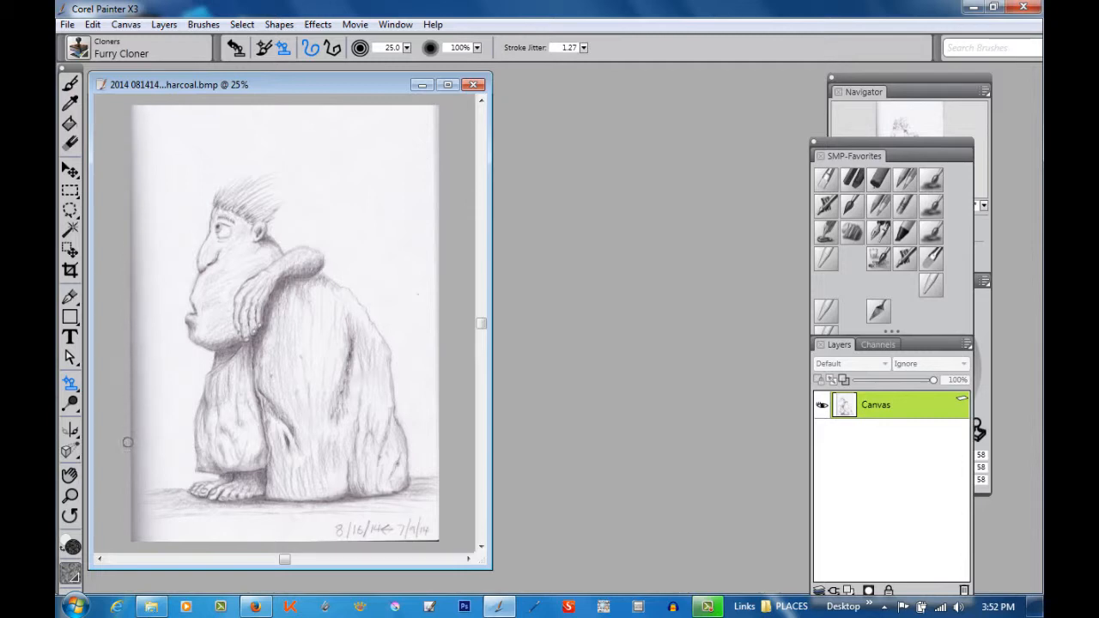
mouse_move(266, 534)
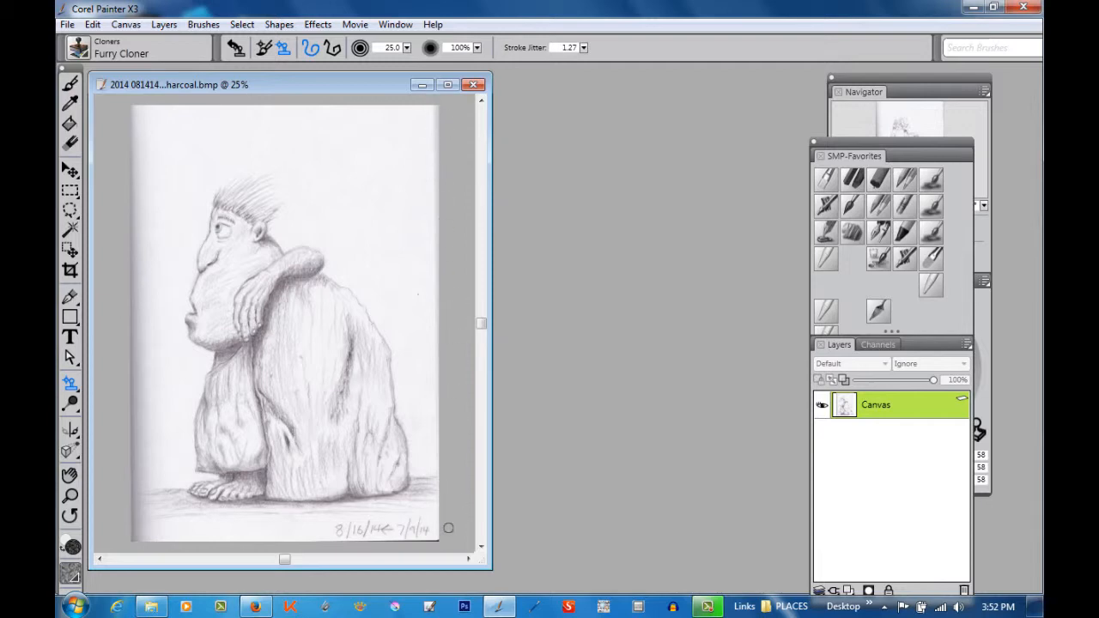
mouse_move(340, 536)
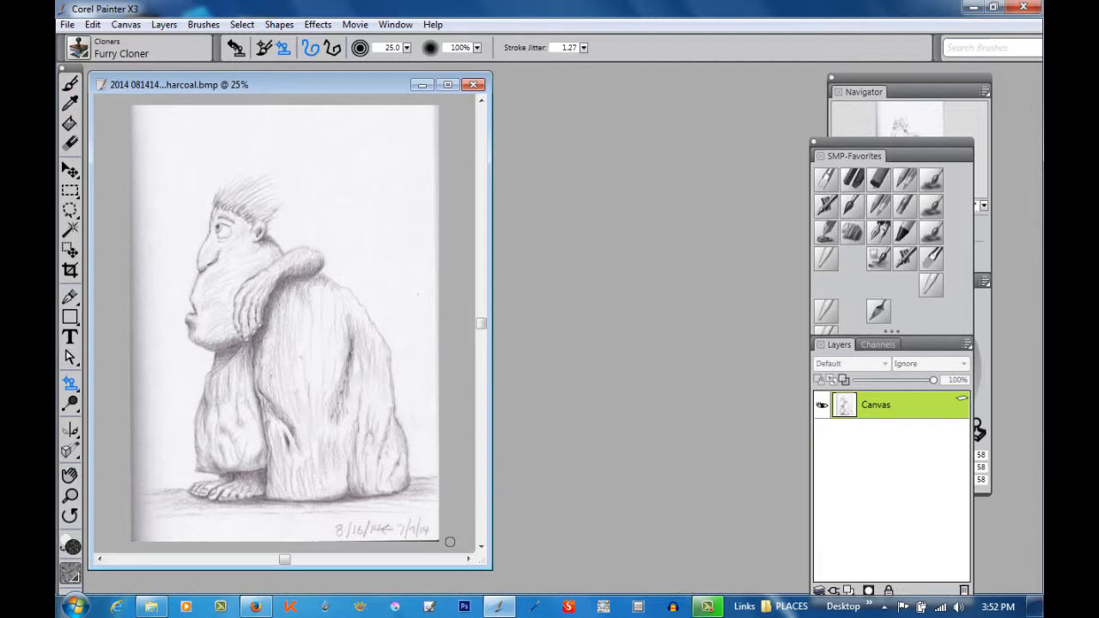
mouse_move(441, 535)
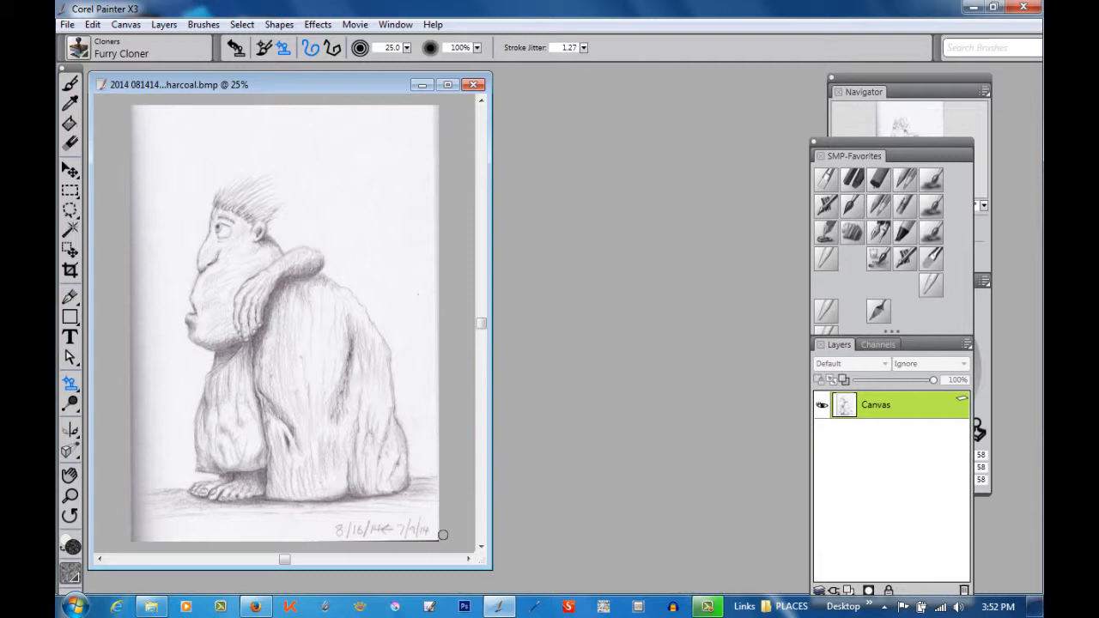
mouse_move(468, 273)
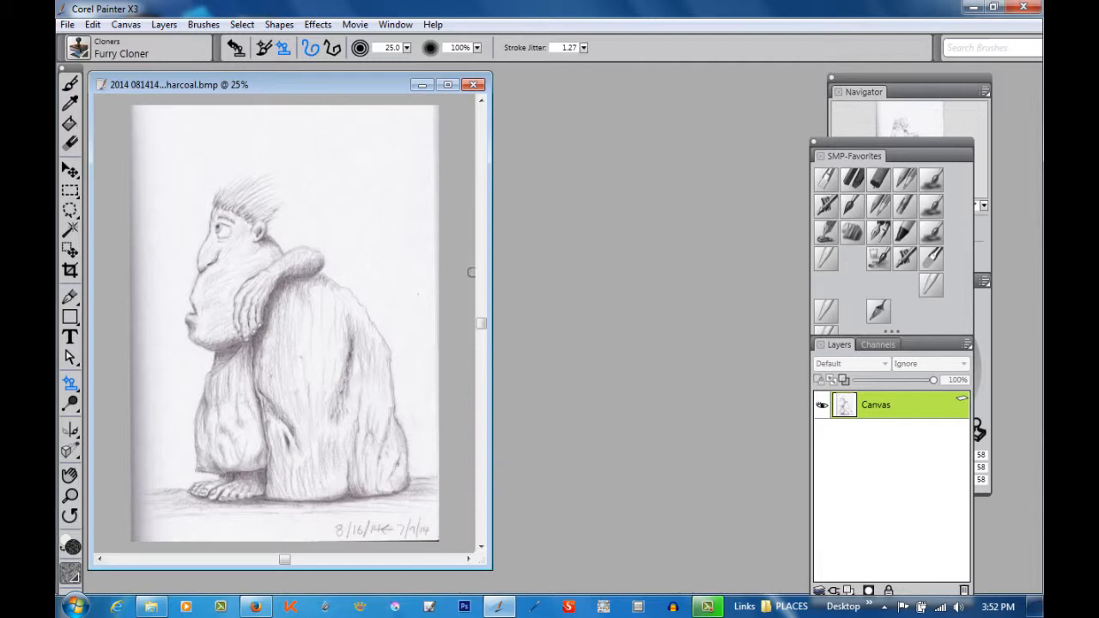
mouse_move(445, 262)
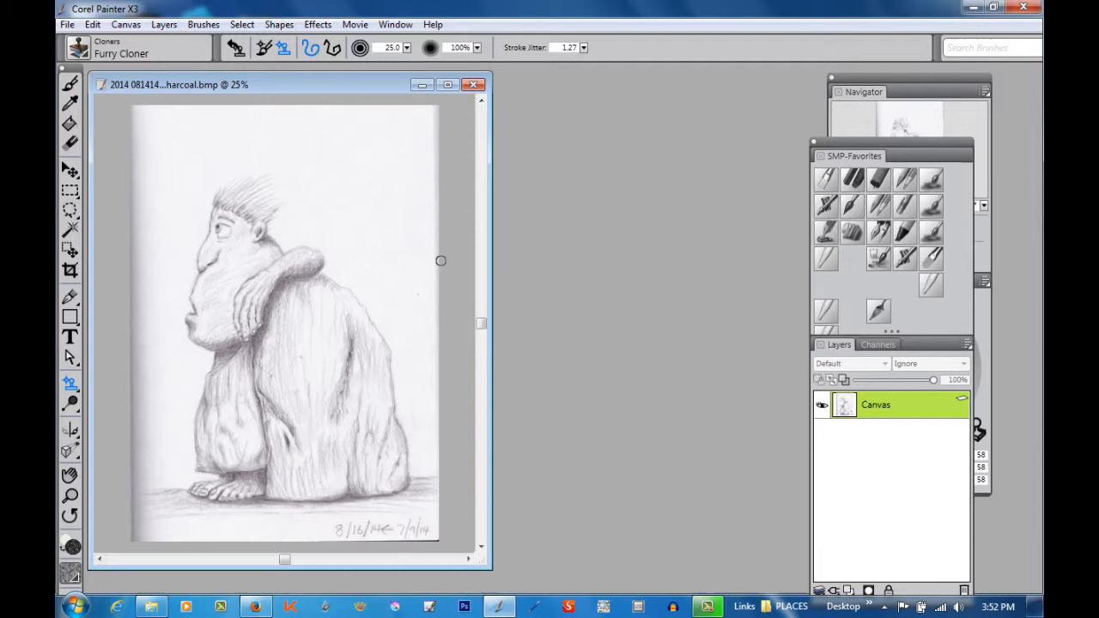
mouse_move(439, 259)
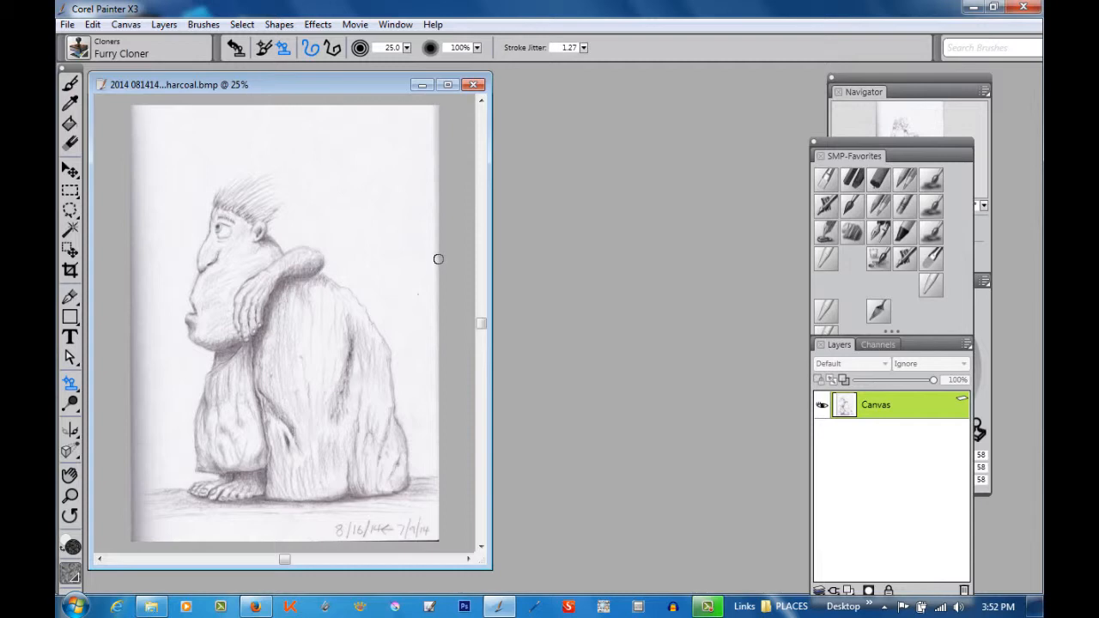
mouse_move(431, 241)
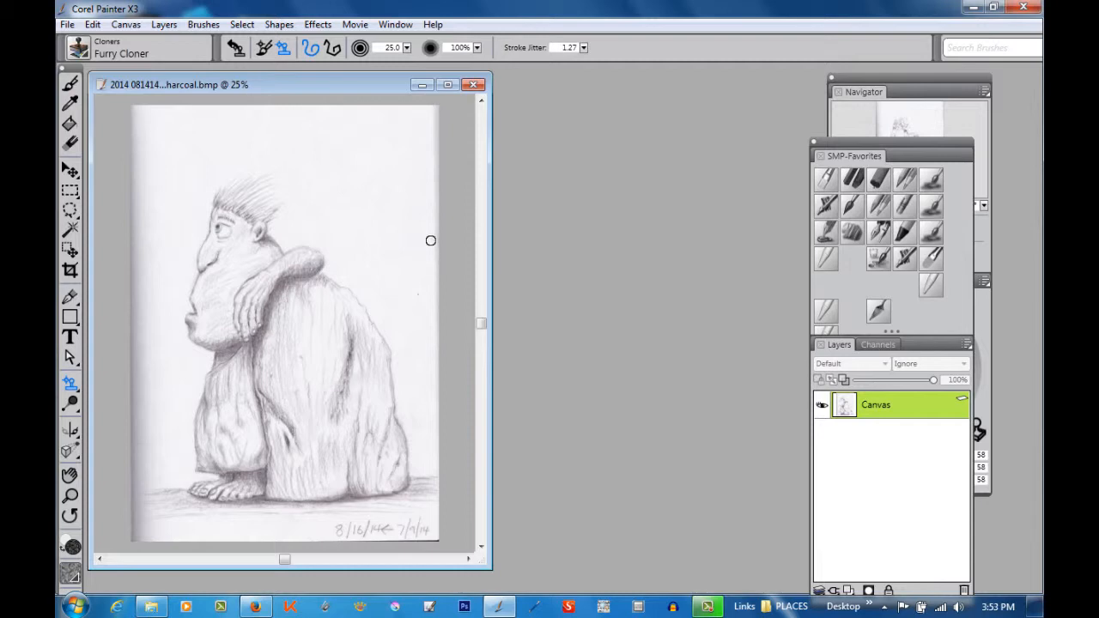
mouse_move(445, 193)
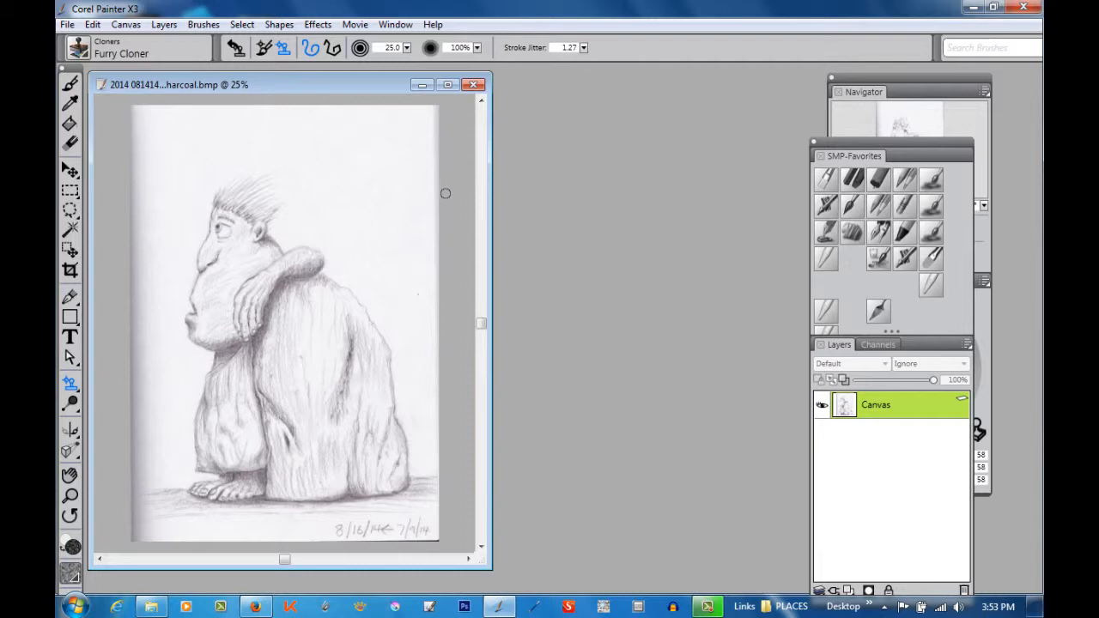
mouse_move(456, 152)
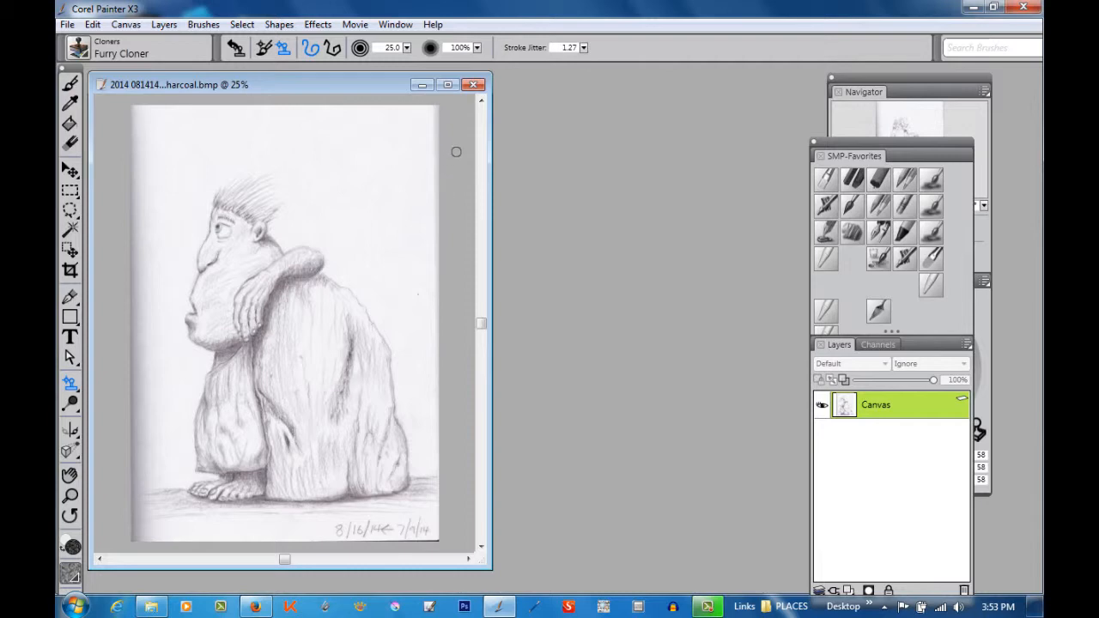
mouse_move(267, 103)
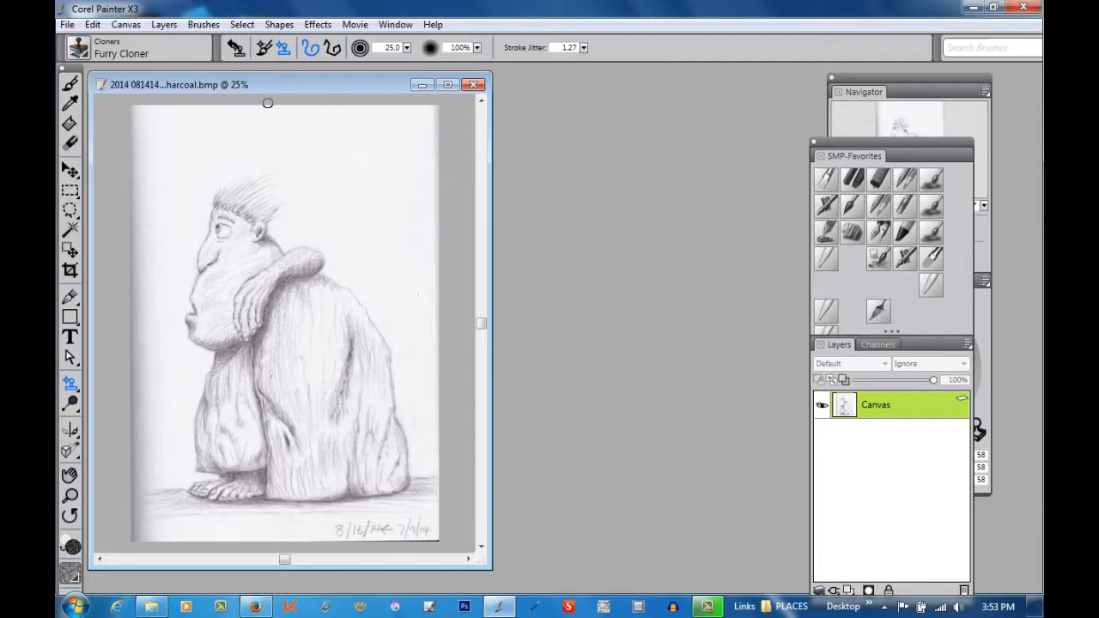
mouse_move(596, 236)
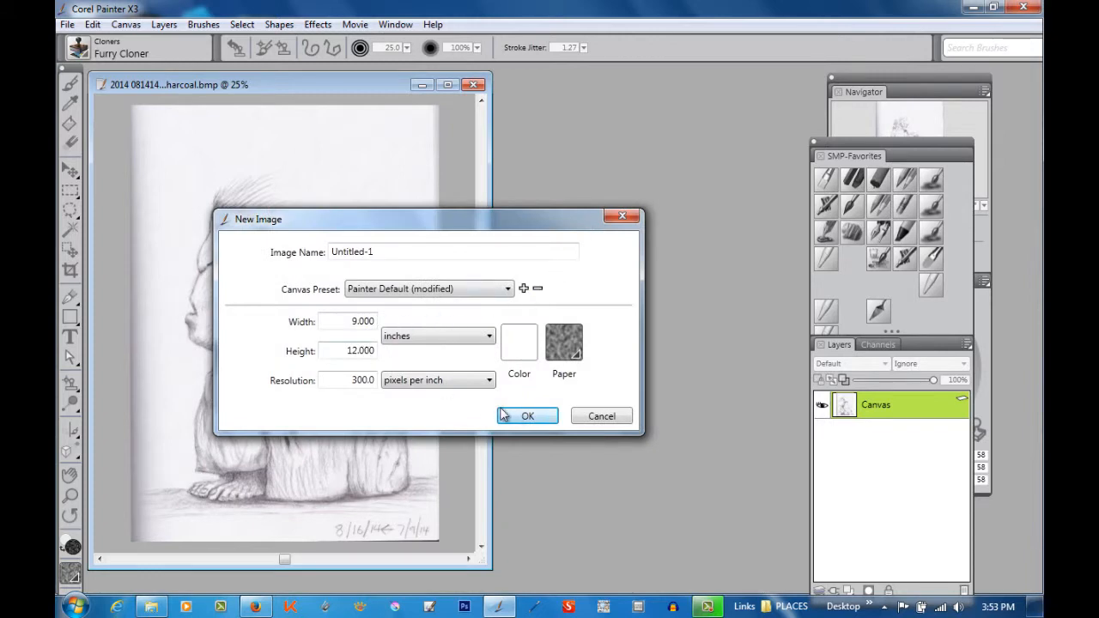
- Confirm the new 9 × 12 inch, 300 ppi image and minimize the original bitmap window
click(527, 415)
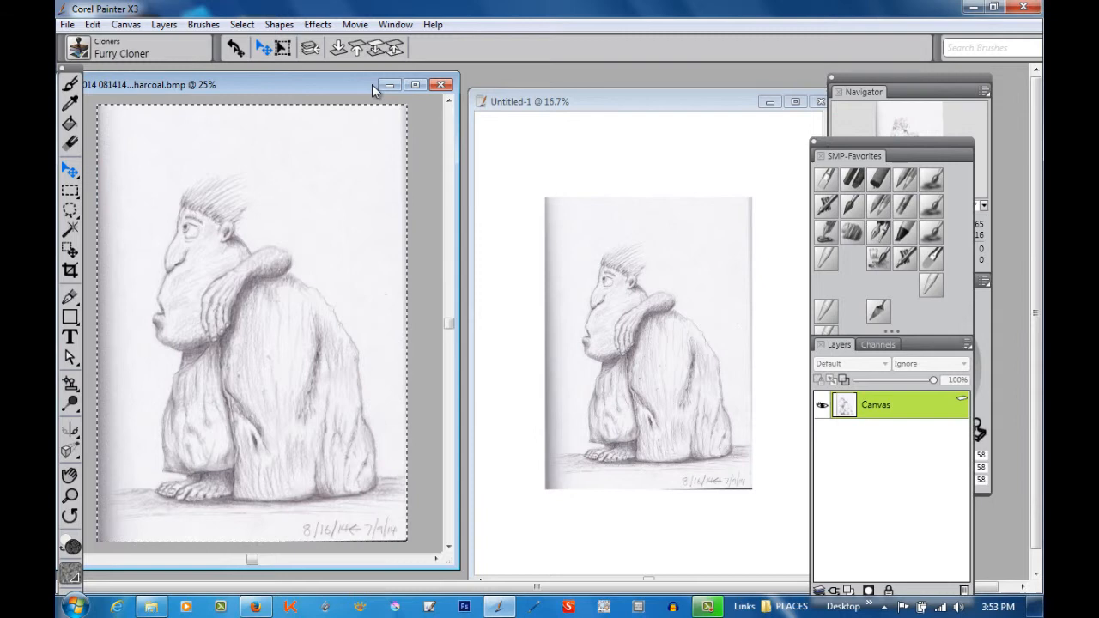
click(439, 85)
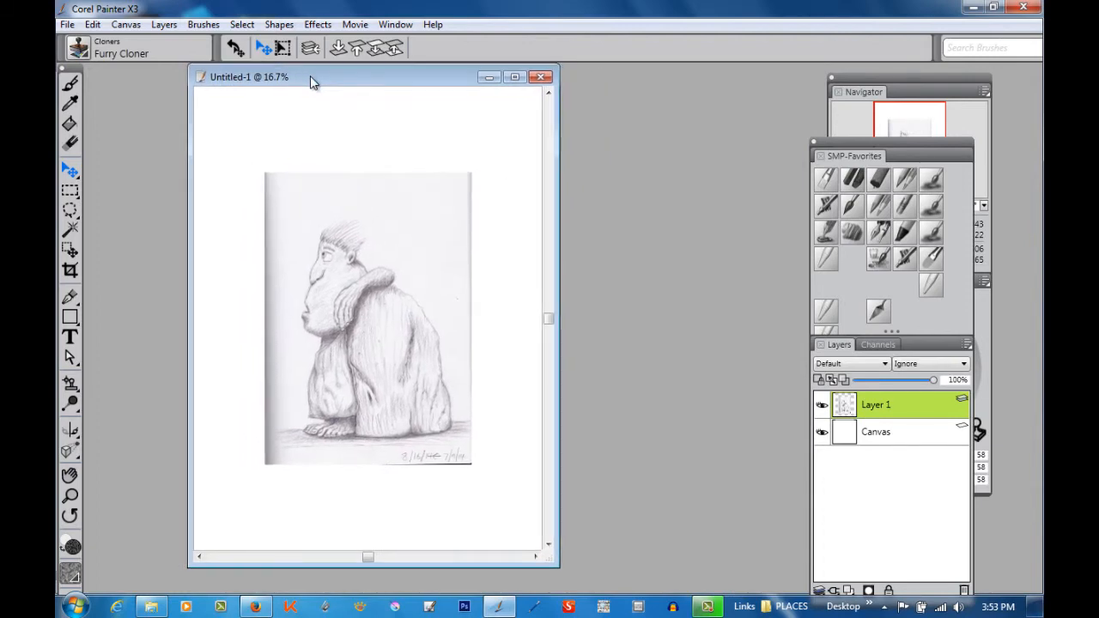
mouse_move(462, 270)
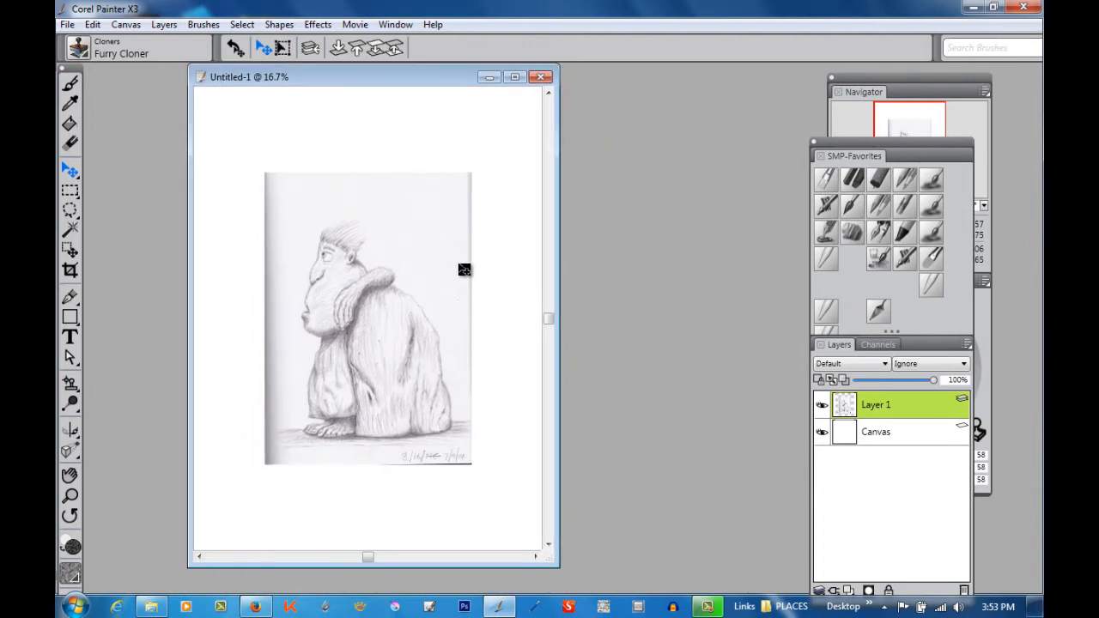
mouse_move(464, 270)
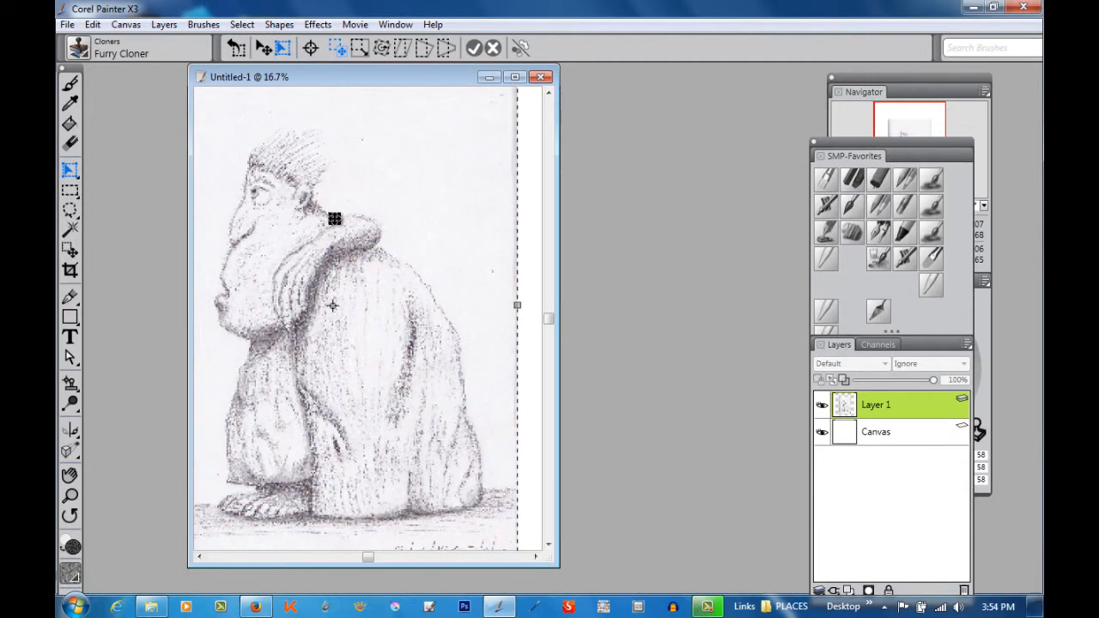
- Commit the transform that enlarges the caveman sketch layer to fill the page
click(514, 76)
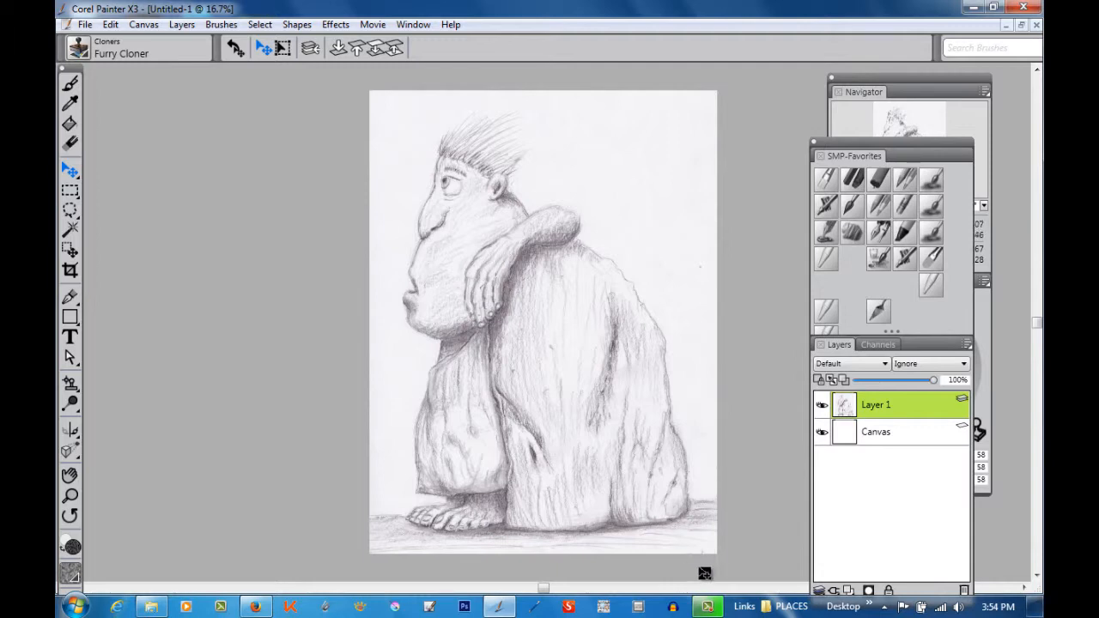
mouse_move(705, 276)
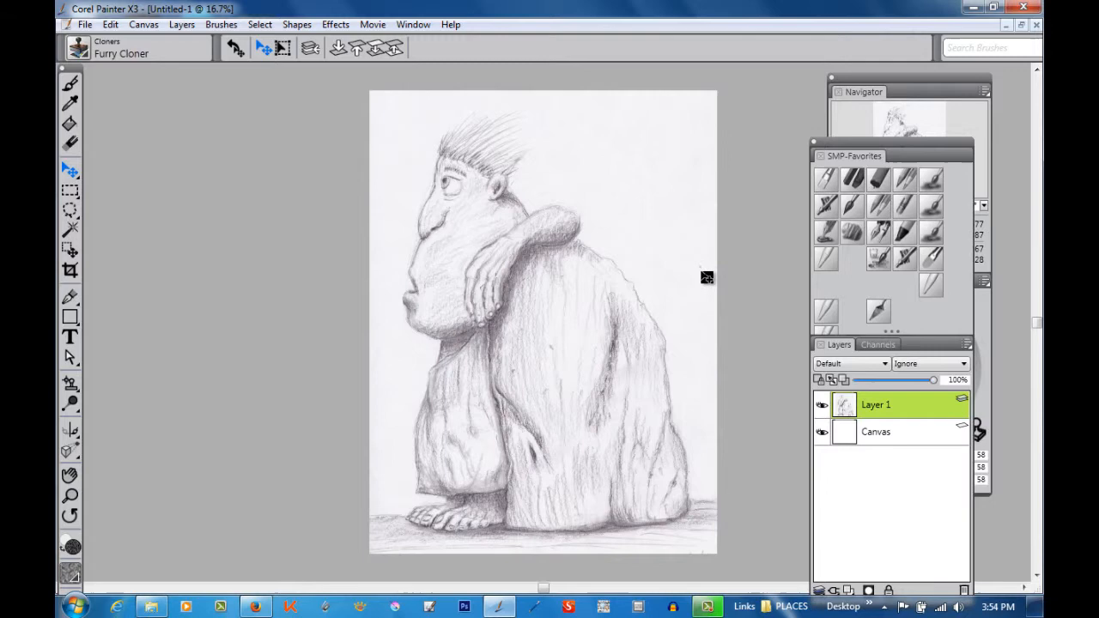
mouse_move(351, 193)
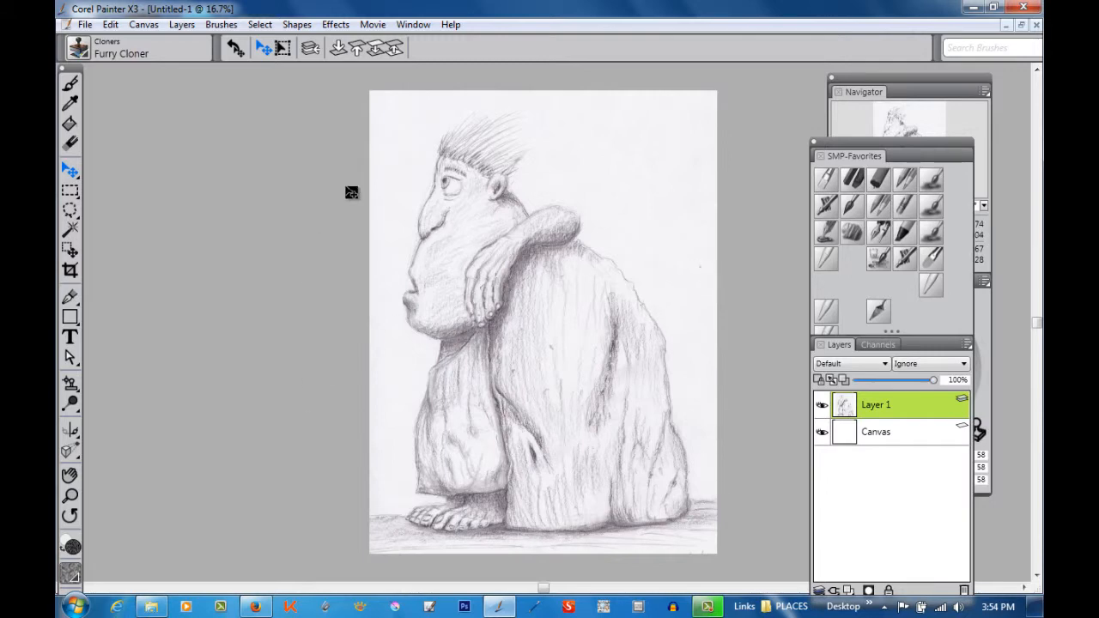
mouse_move(711, 336)
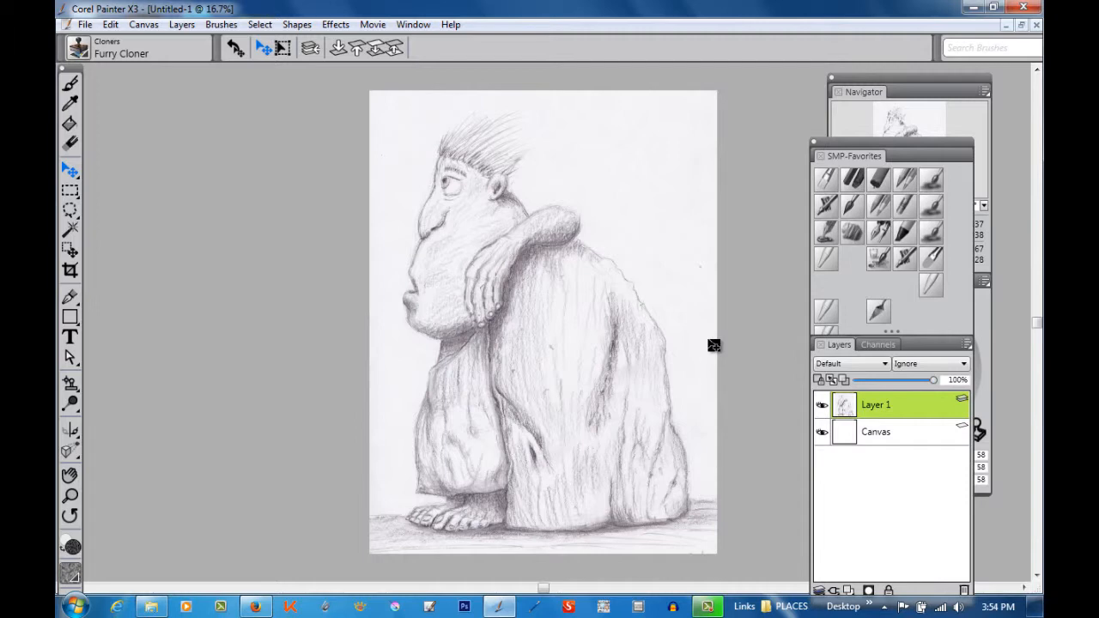
mouse_move(716, 337)
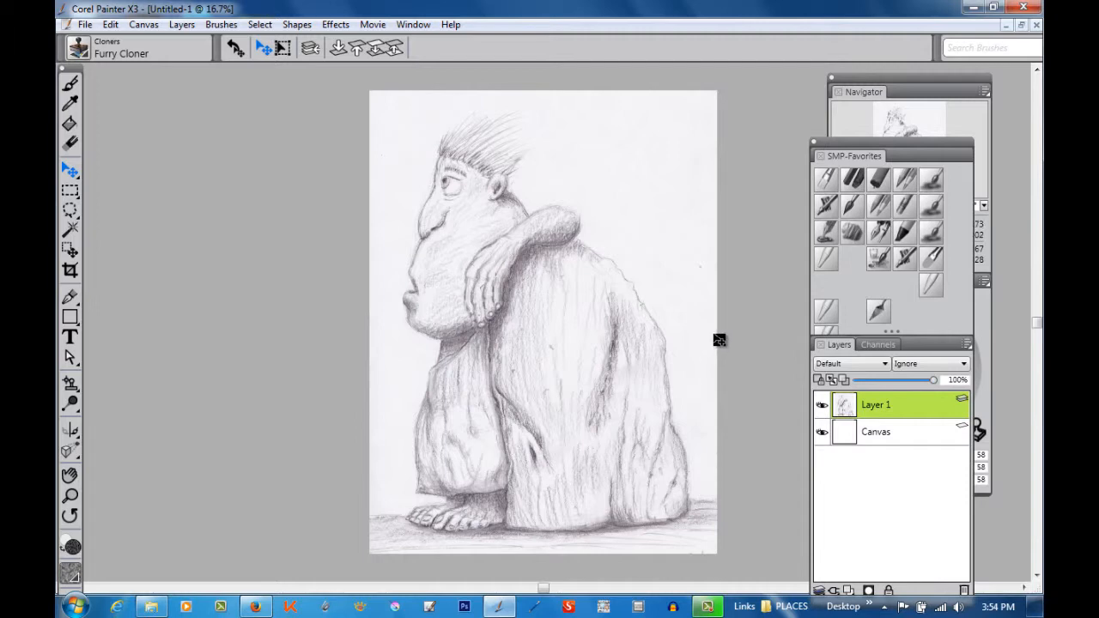
click(72, 169)
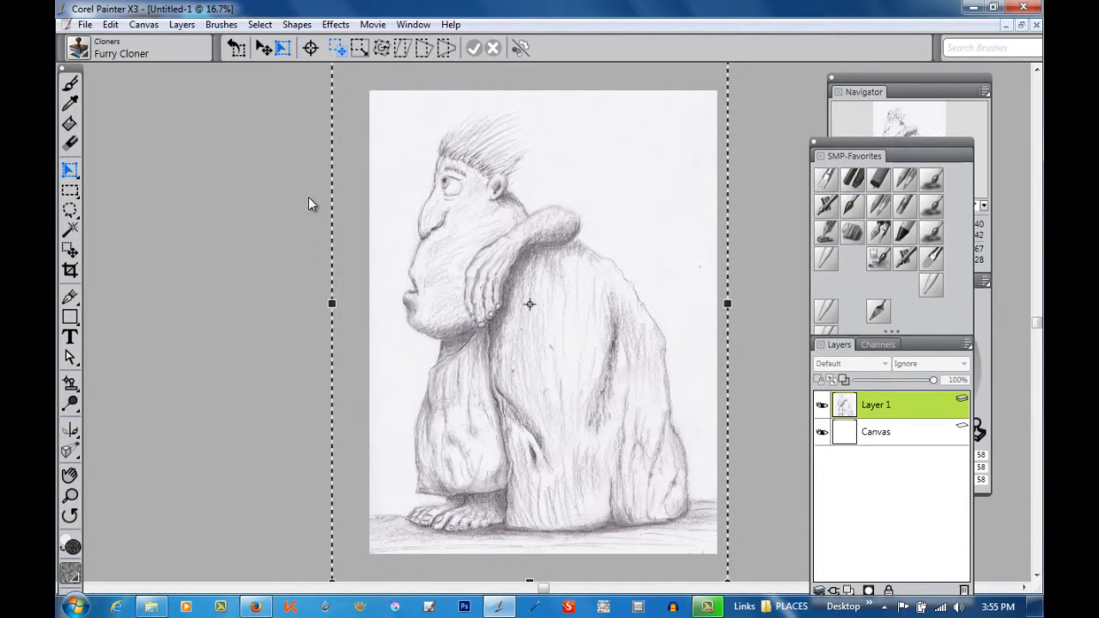
mouse_move(284, 218)
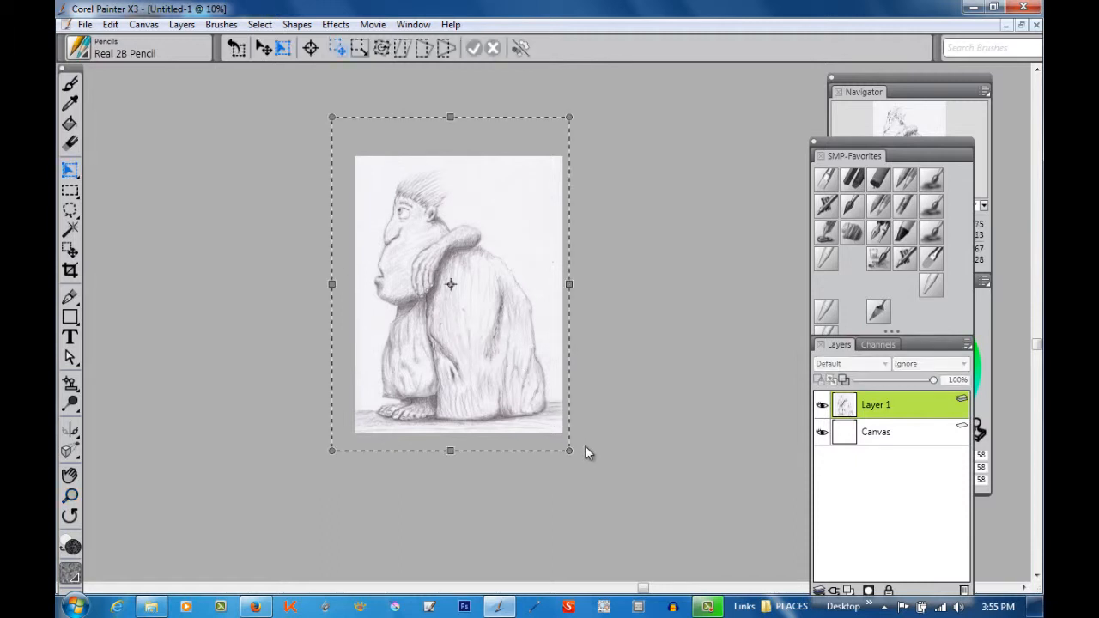
mouse_move(567, 460)
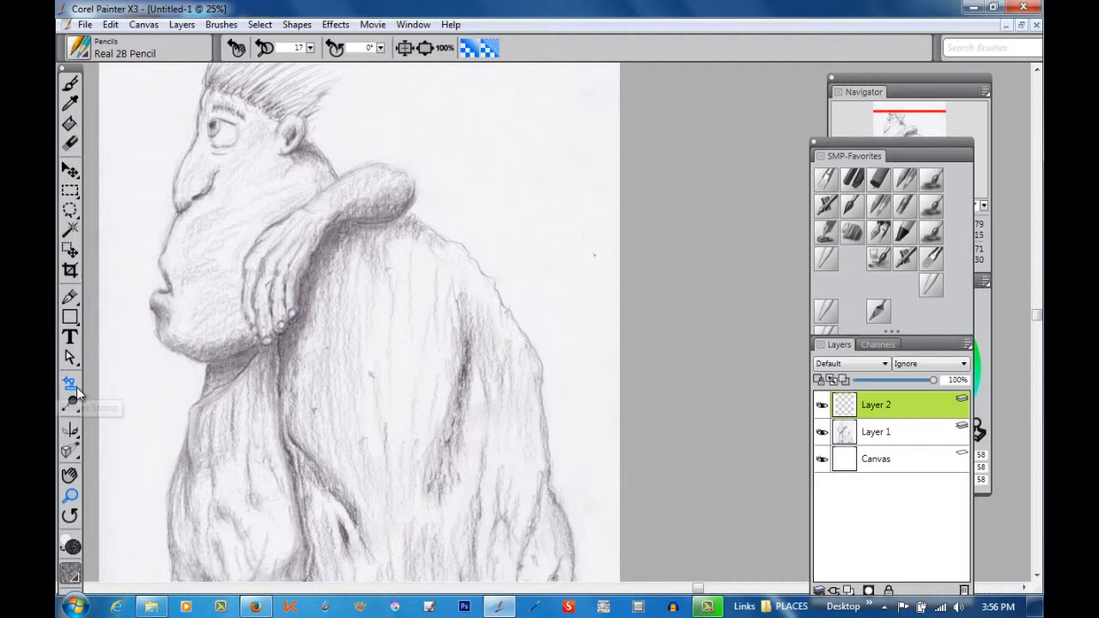
mouse_move(71, 386)
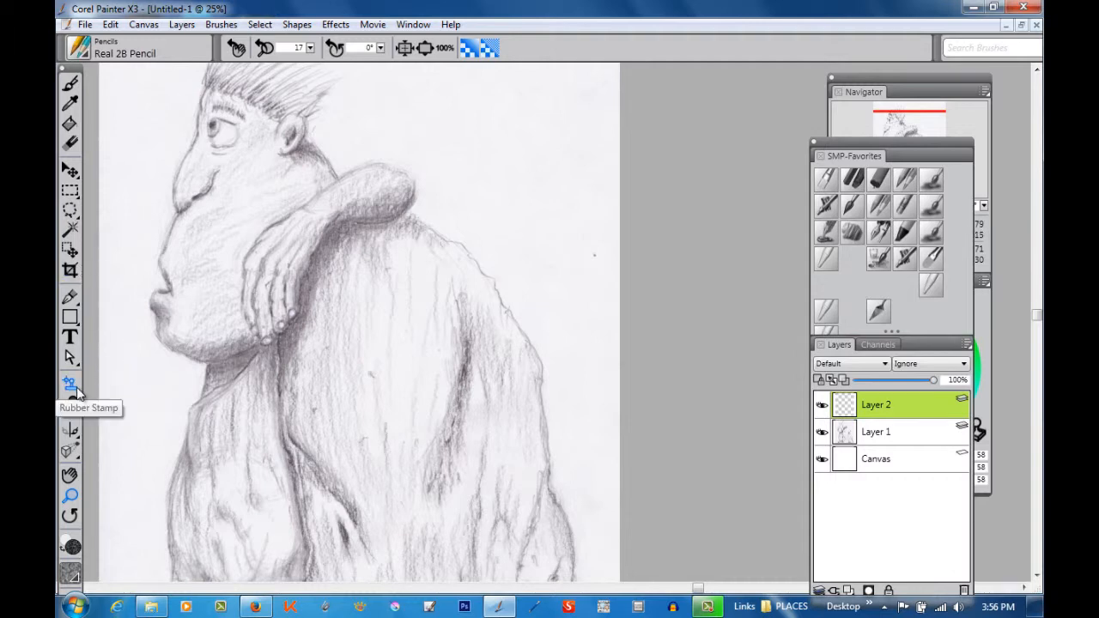
- Select the Rubber Stamp tool and scan down the paper for stray spots
click(69, 385)
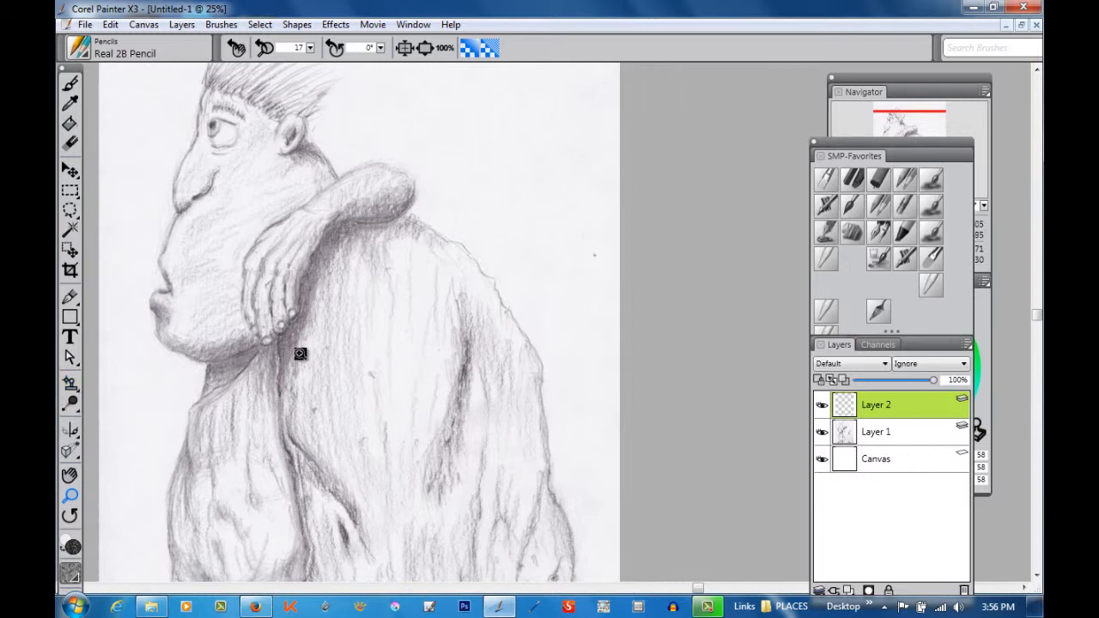
mouse_move(79, 393)
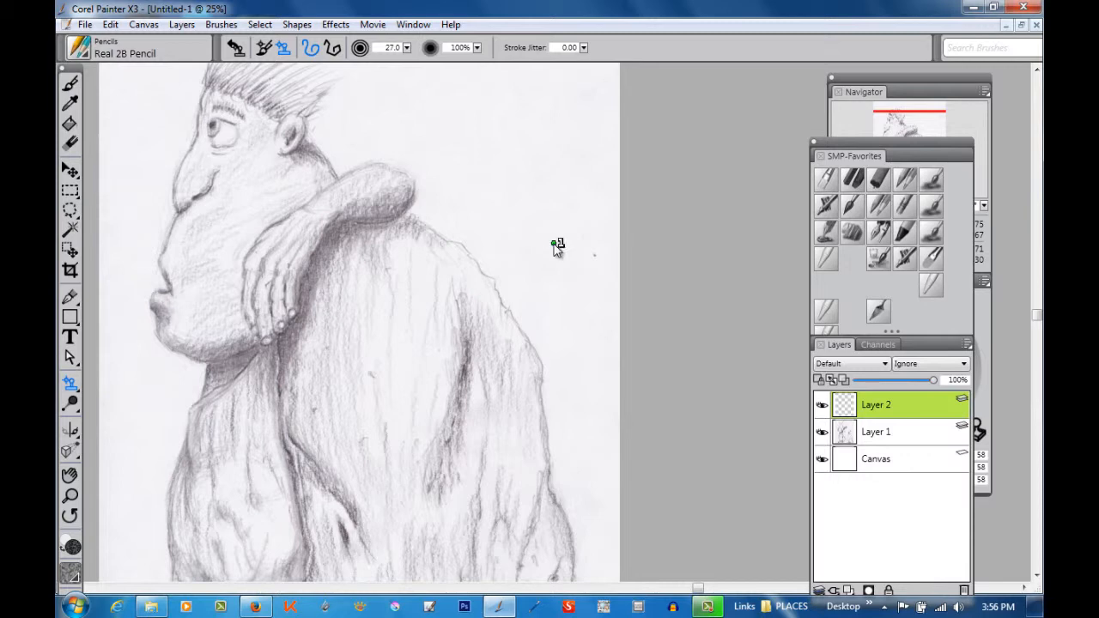
mouse_move(552, 244)
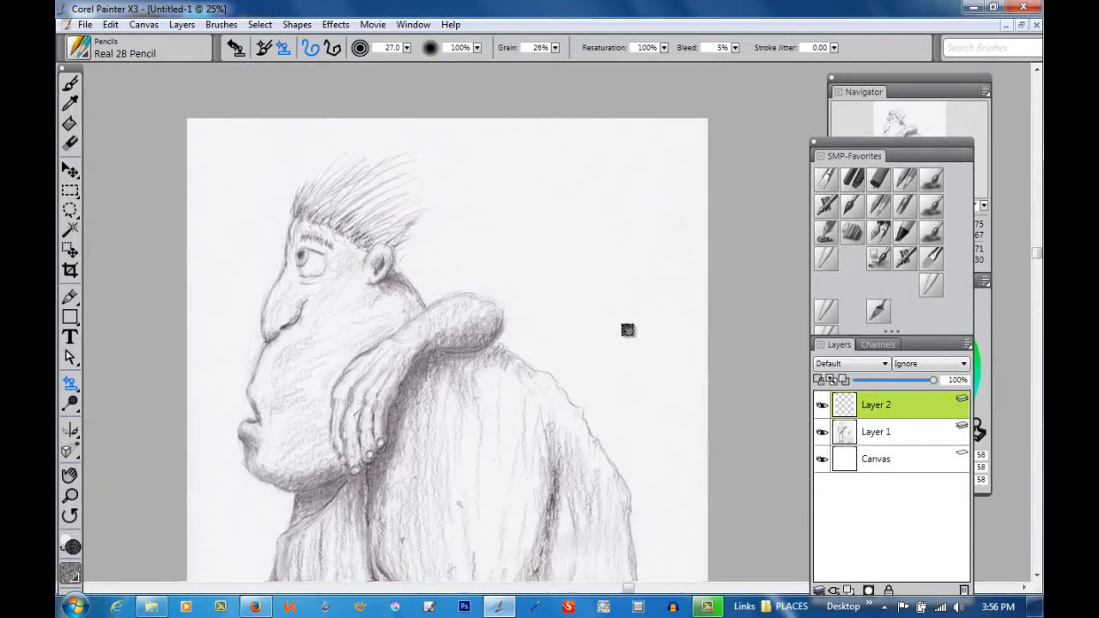
scroll(down, 3)
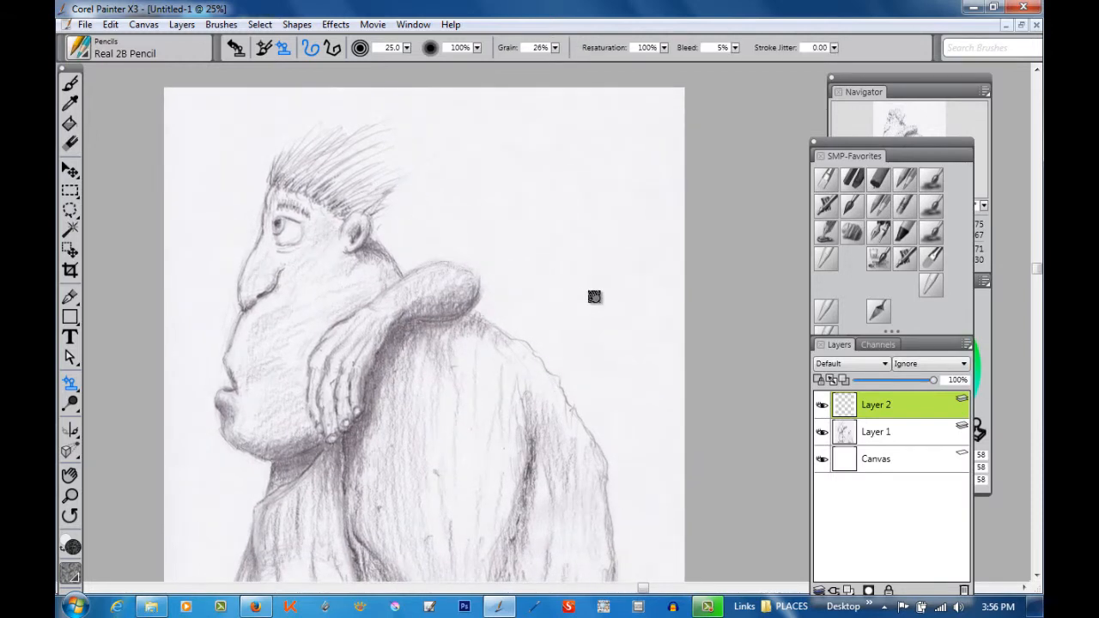
scroll(down, 3)
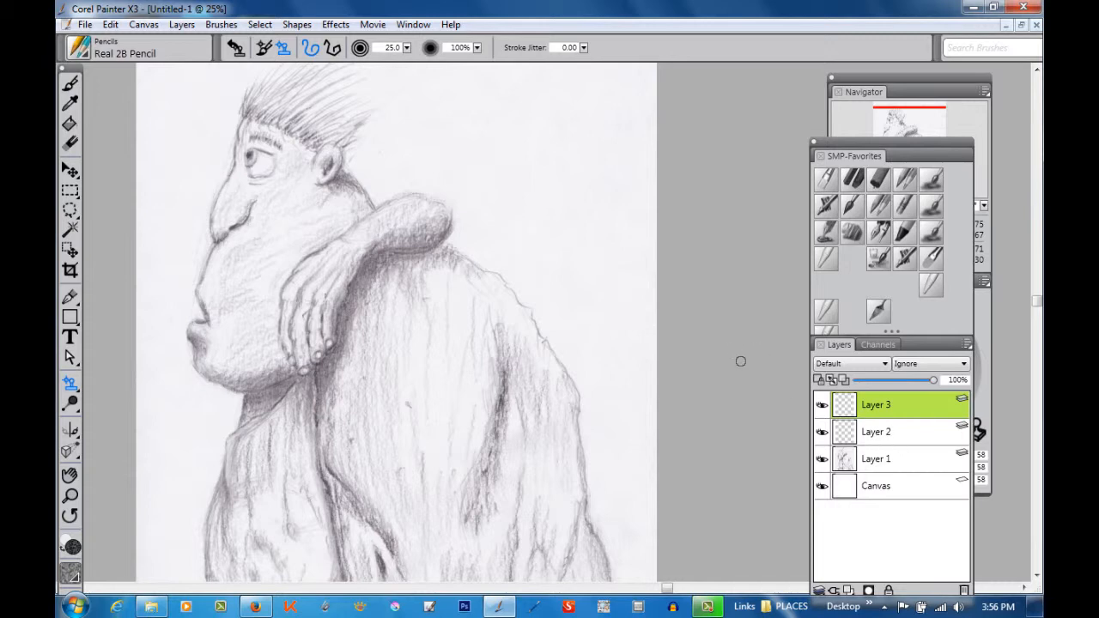
mouse_move(748, 365)
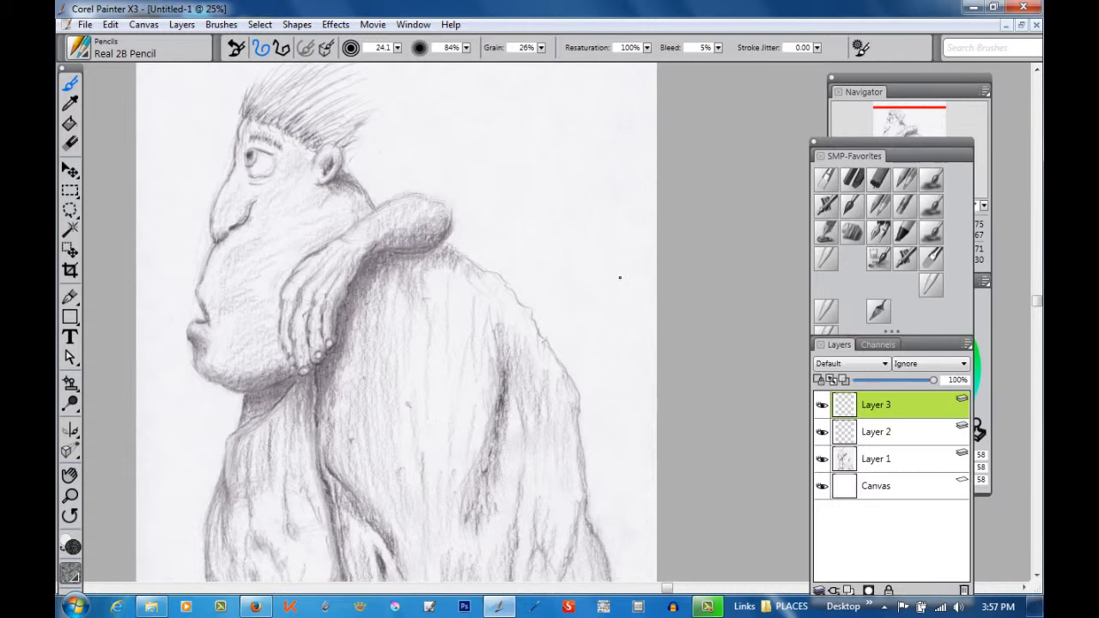
mouse_move(599, 283)
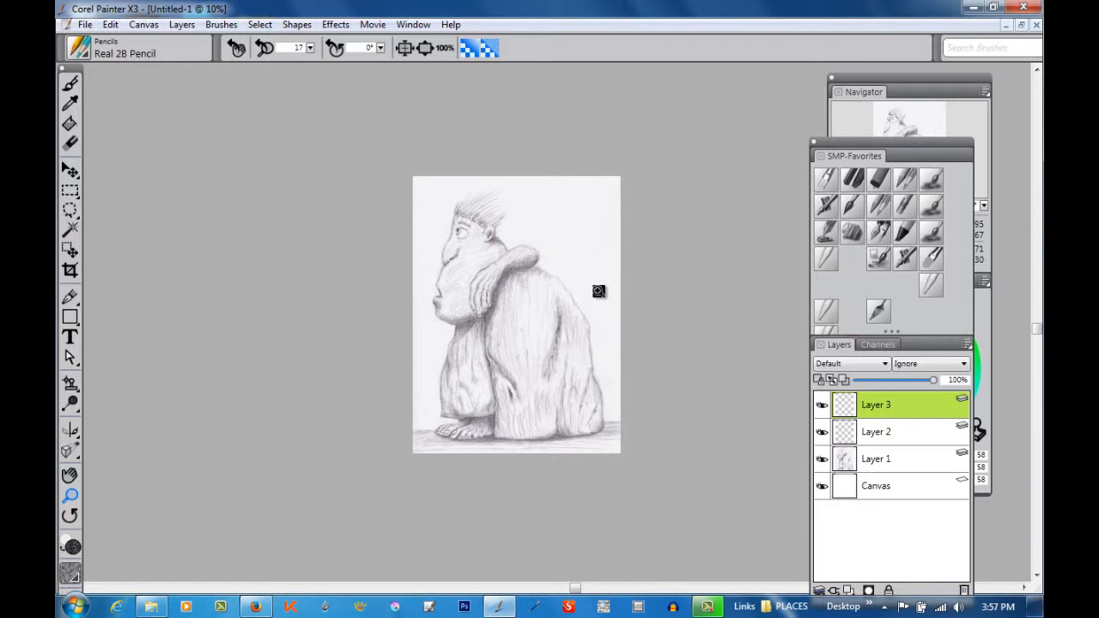
mouse_move(502, 253)
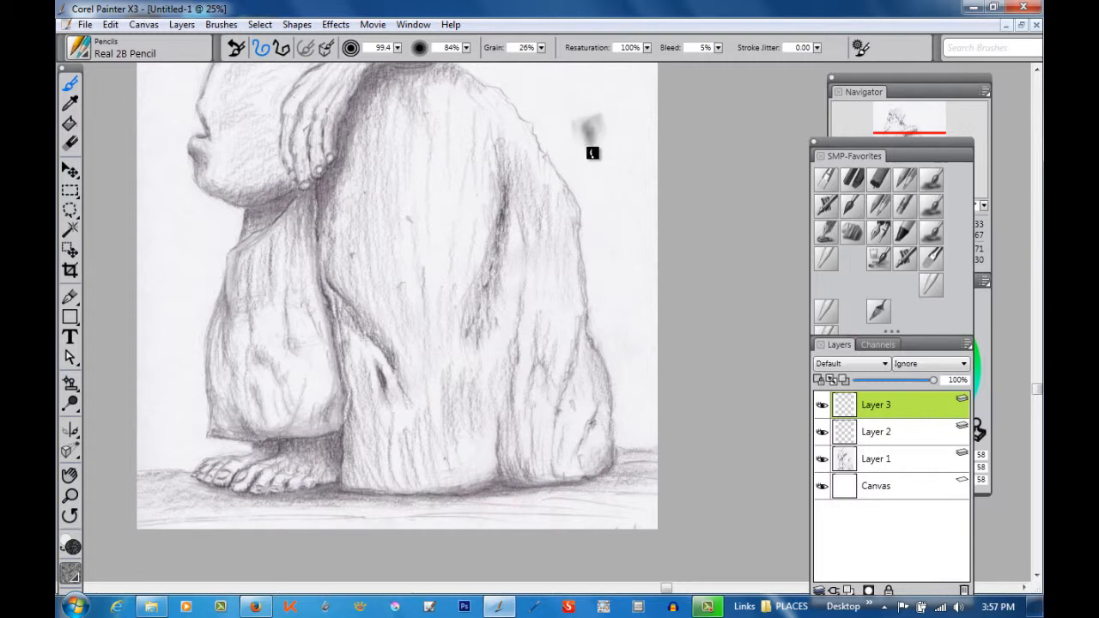
- Touch up near the feet, then thin the pencil to about size 34 for signing
drag(592, 151, 622, 206)
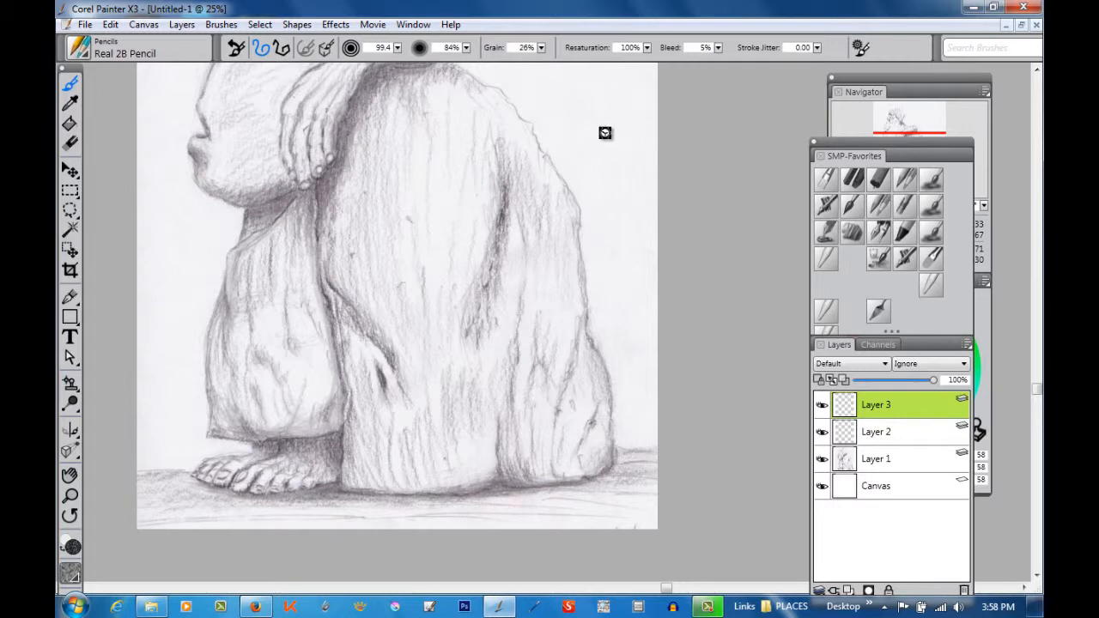
drag(592, 120, 635, 202)
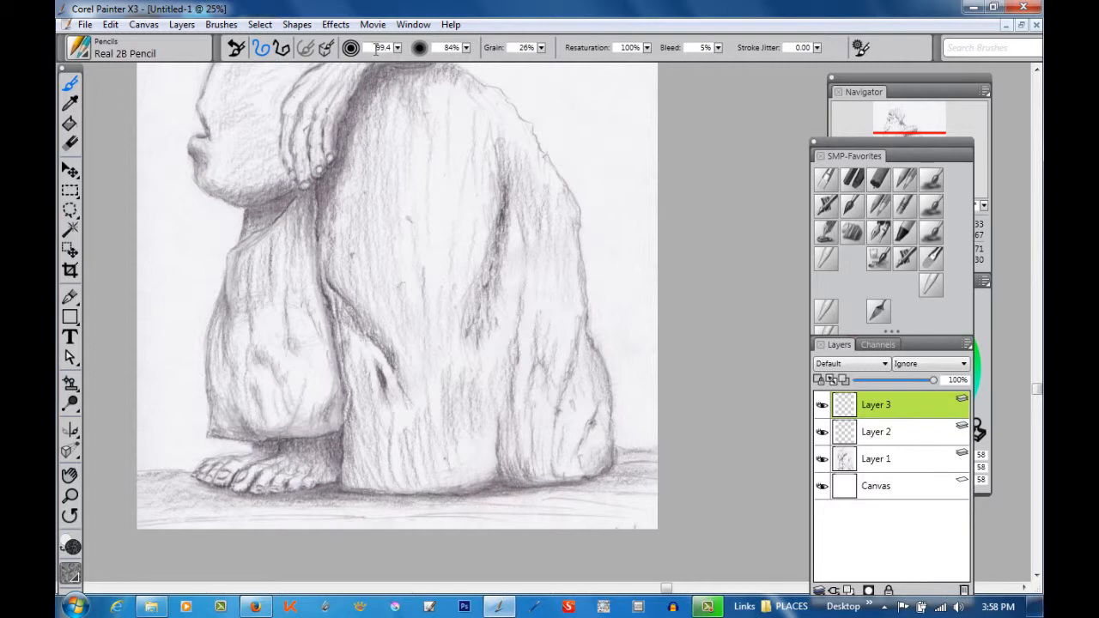
mouse_move(345, 48)
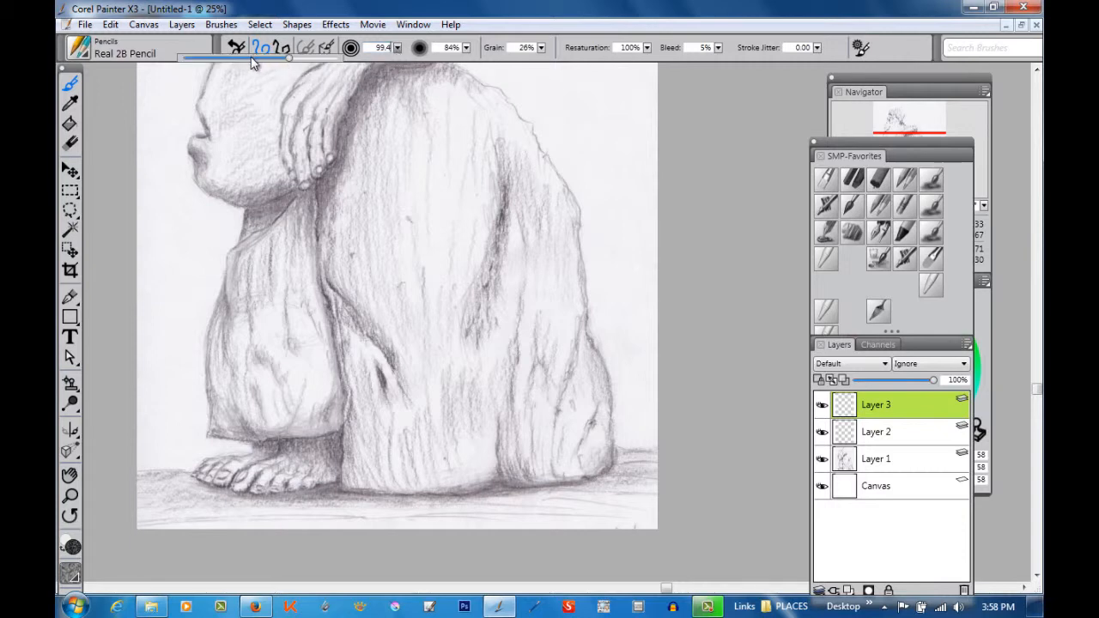
drag(287, 60, 255, 61)
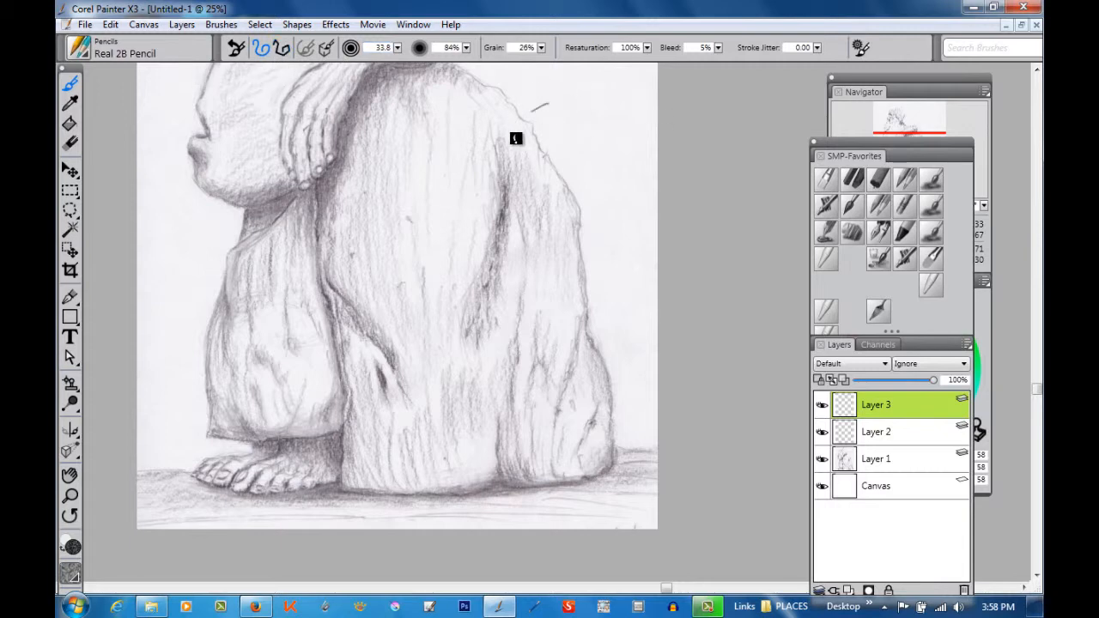
- Write the SMP 2014 pencil signature below the figure on Layer 3
drag(515, 120, 597, 150)
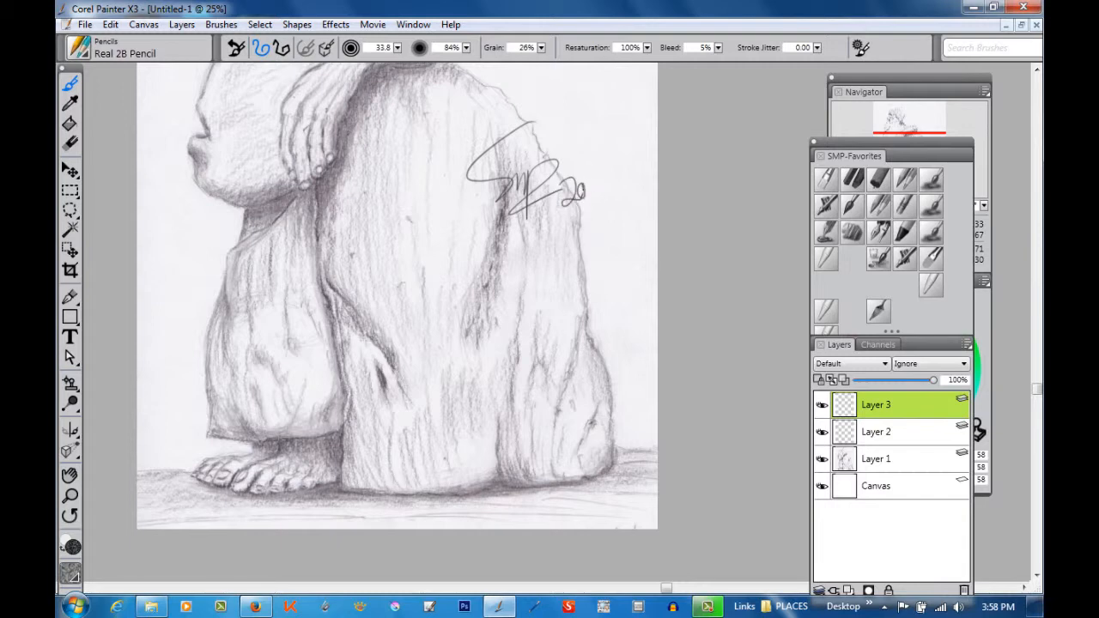
drag(562, 184, 605, 193)
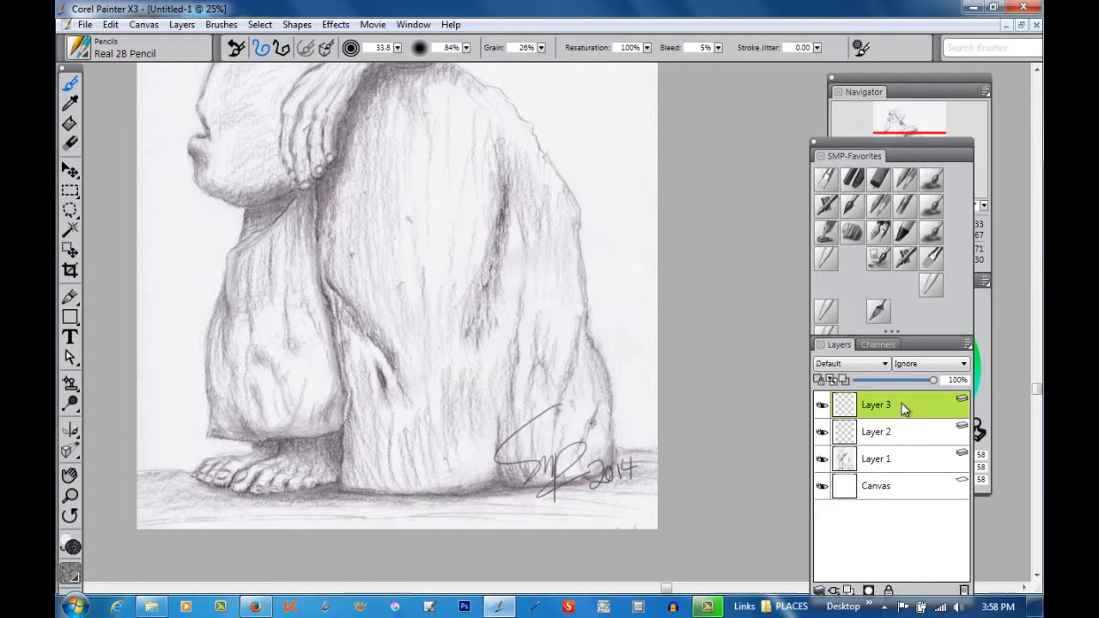
right_click(904, 406)
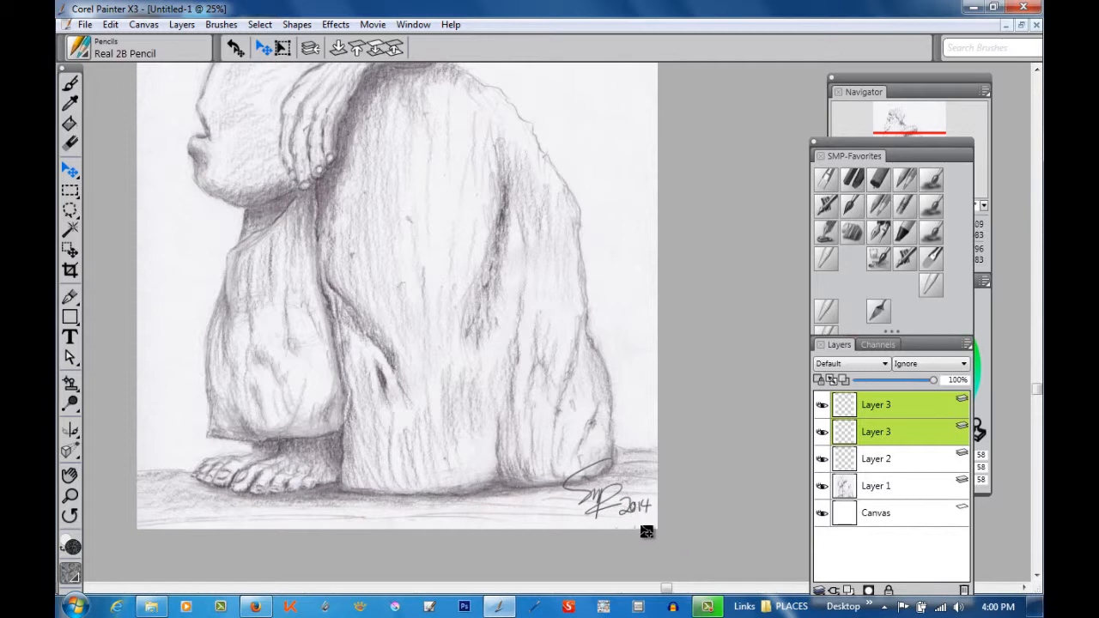
- Make Layer 2 the active layer again for further editing
click(900, 459)
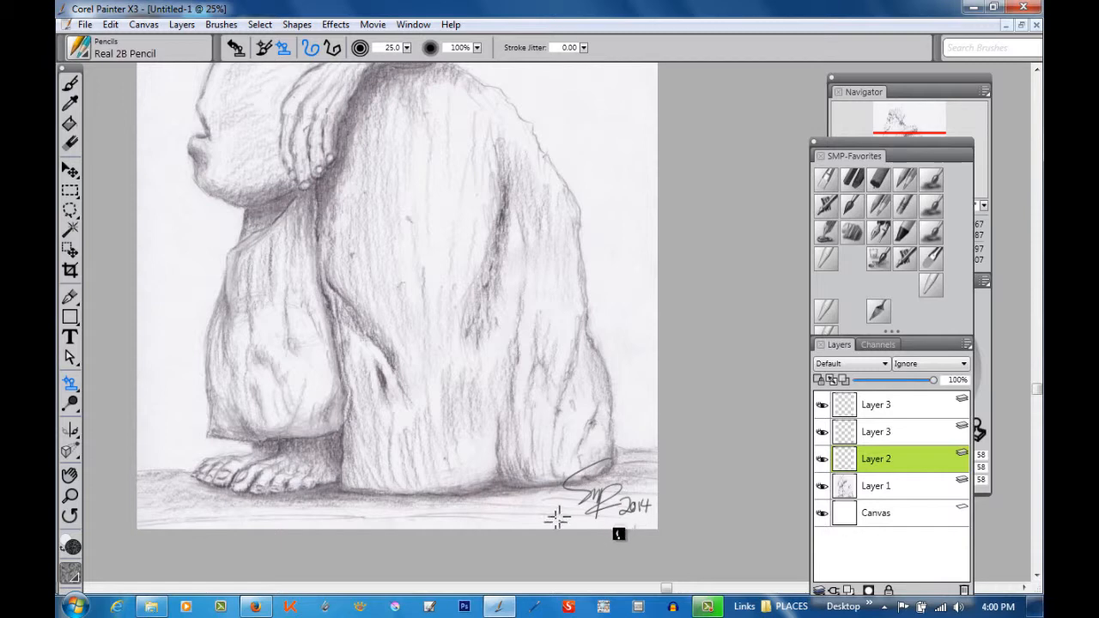
mouse_move(621, 465)
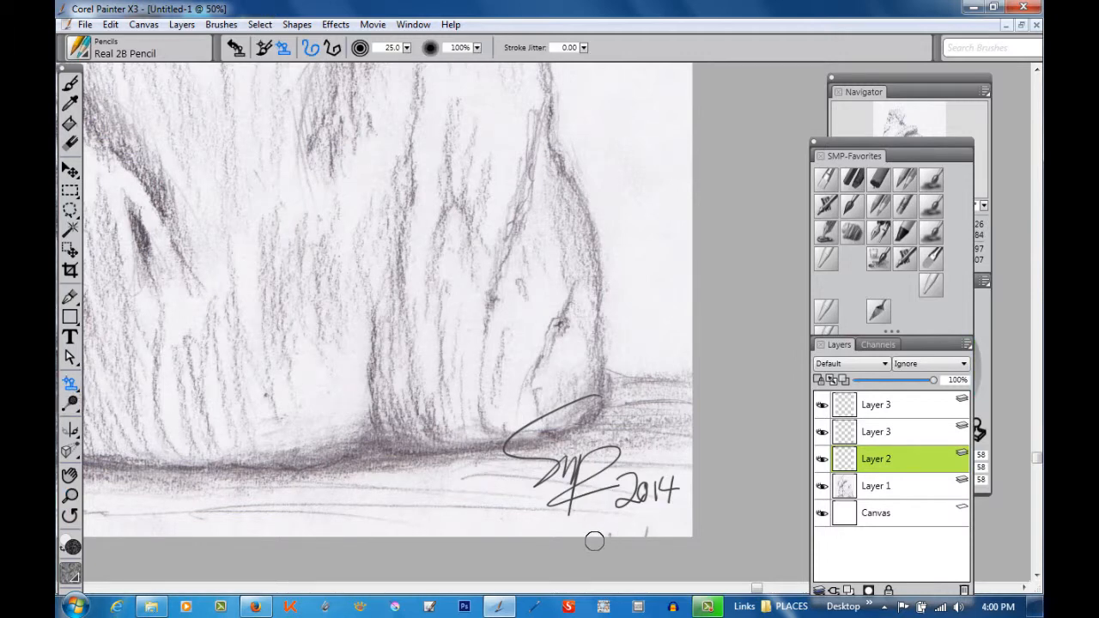
mouse_move(503, 522)
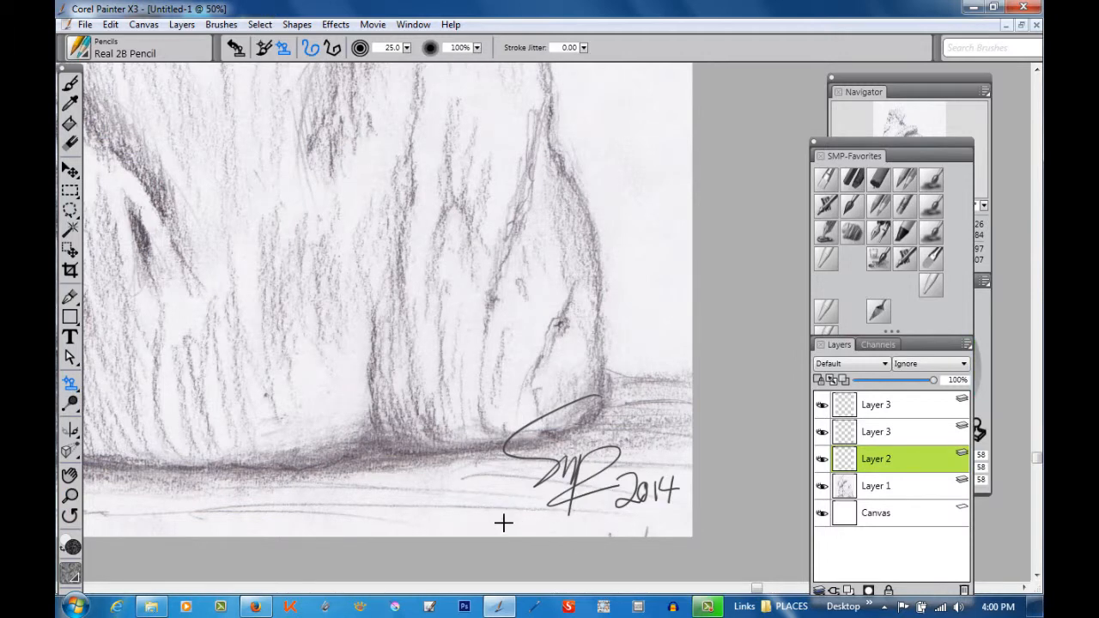
mouse_move(612, 534)
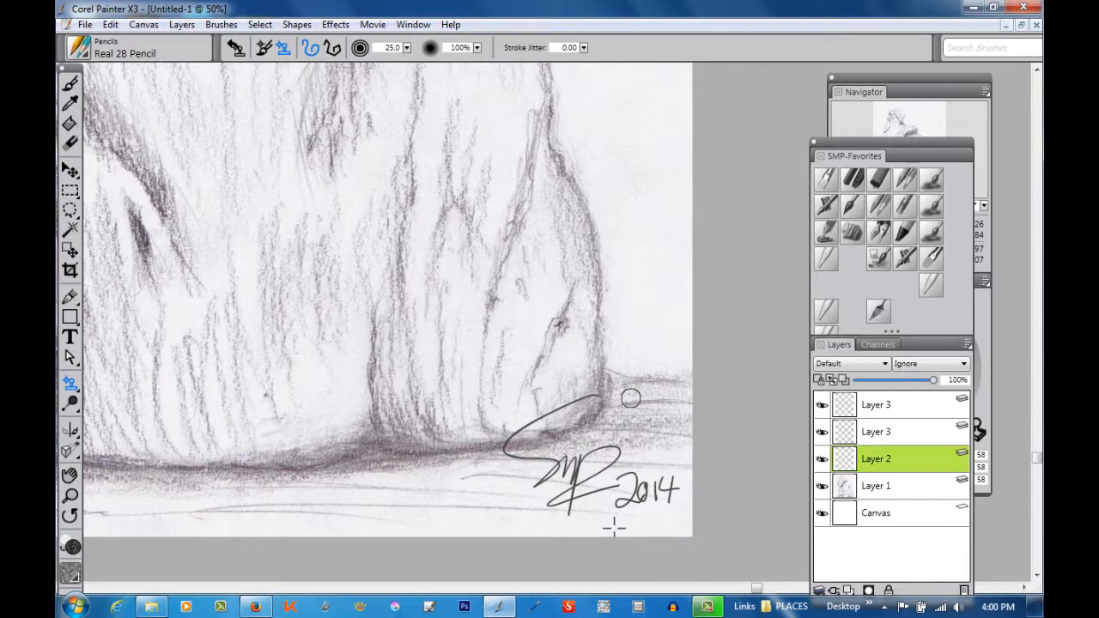
mouse_move(650, 197)
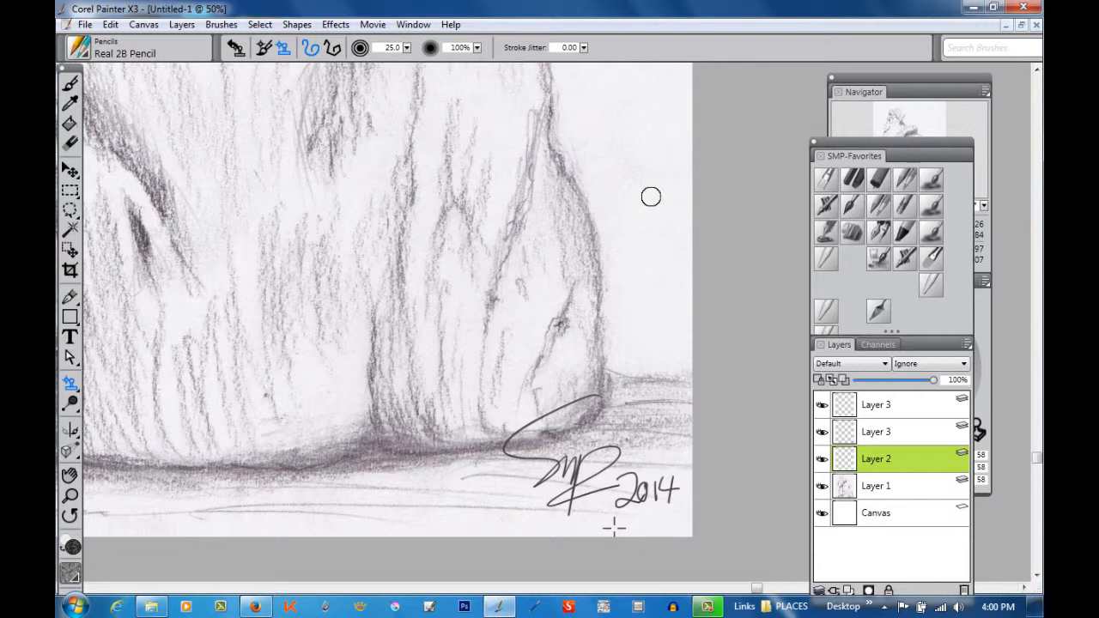
mouse_move(590, 319)
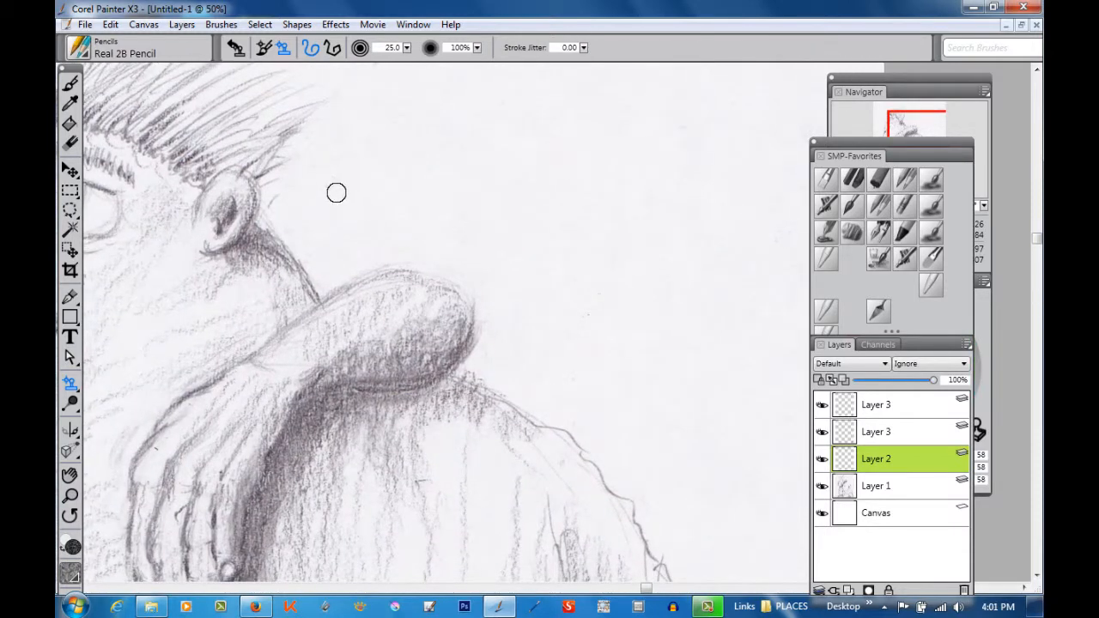
mouse_move(277, 202)
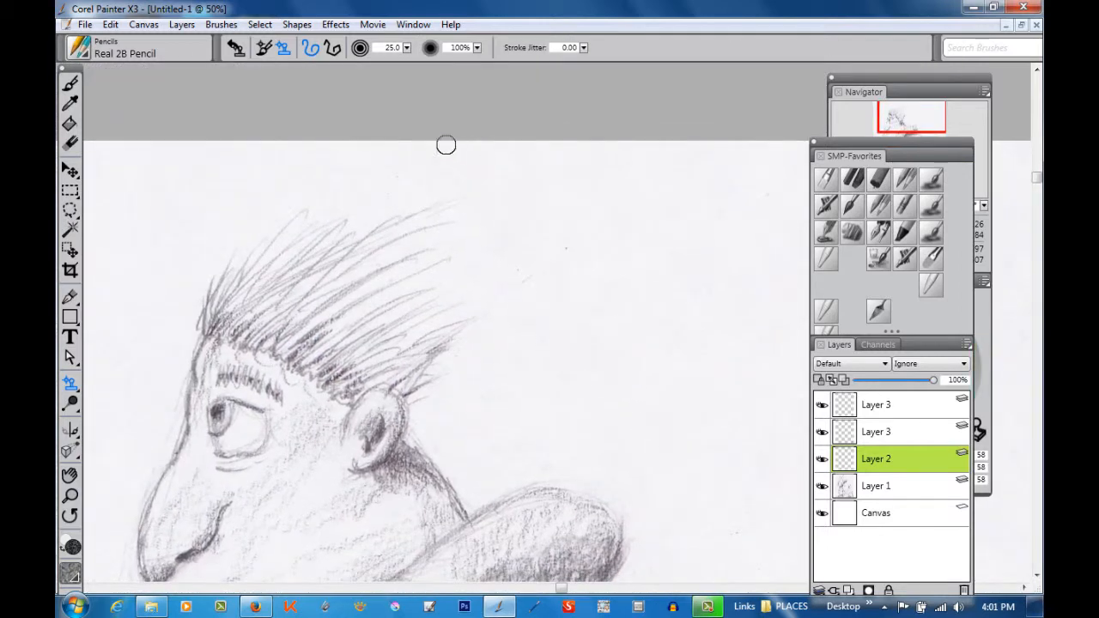
mouse_move(397, 167)
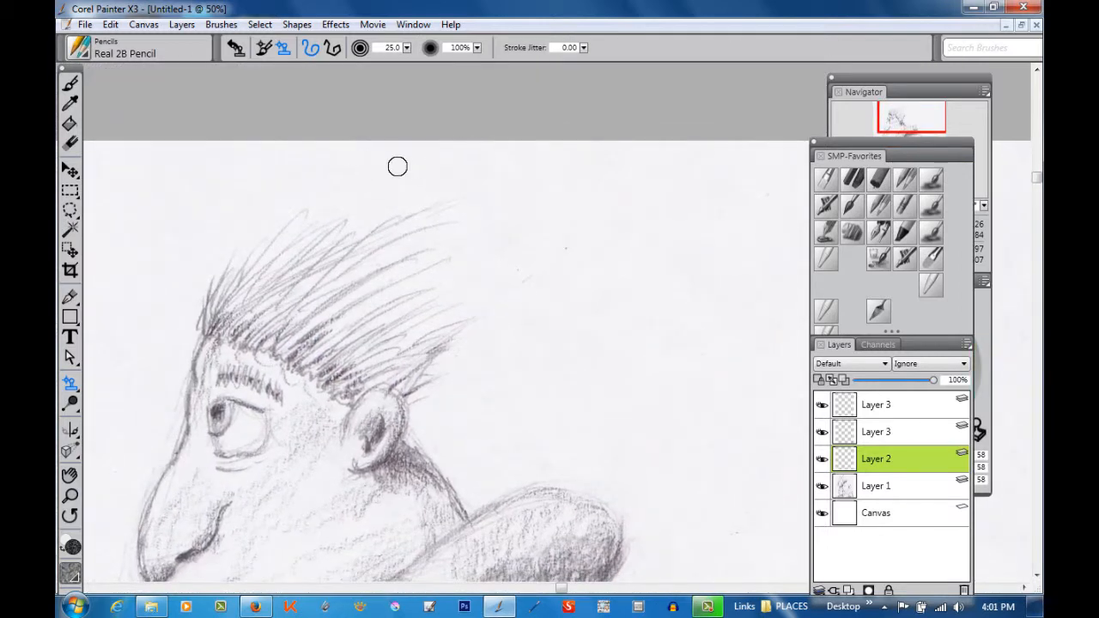
mouse_move(674, 247)
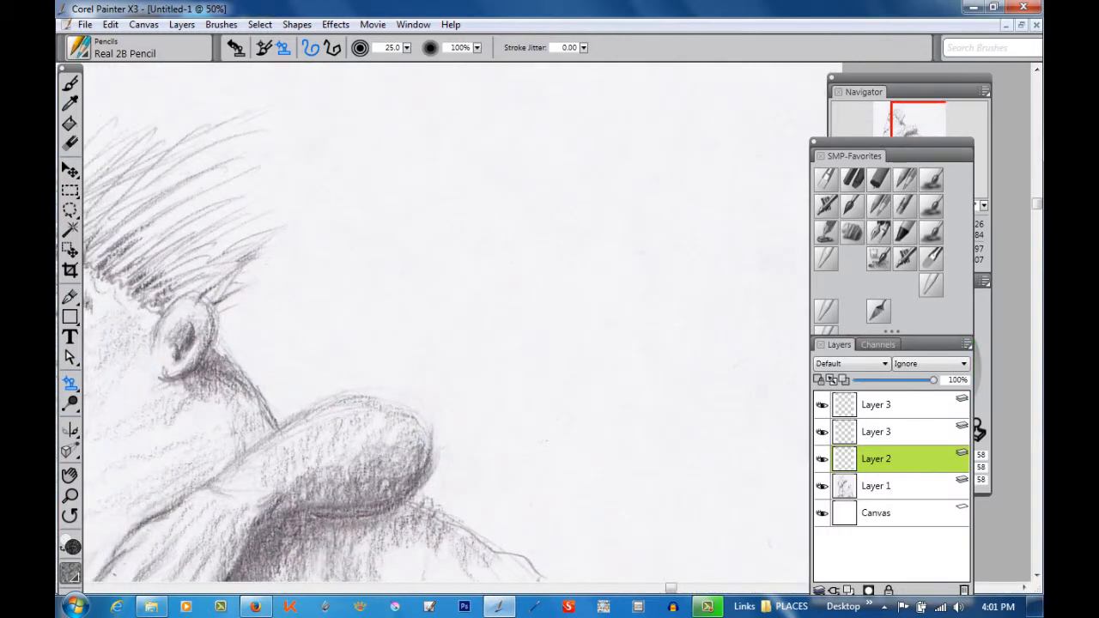
mouse_move(399, 249)
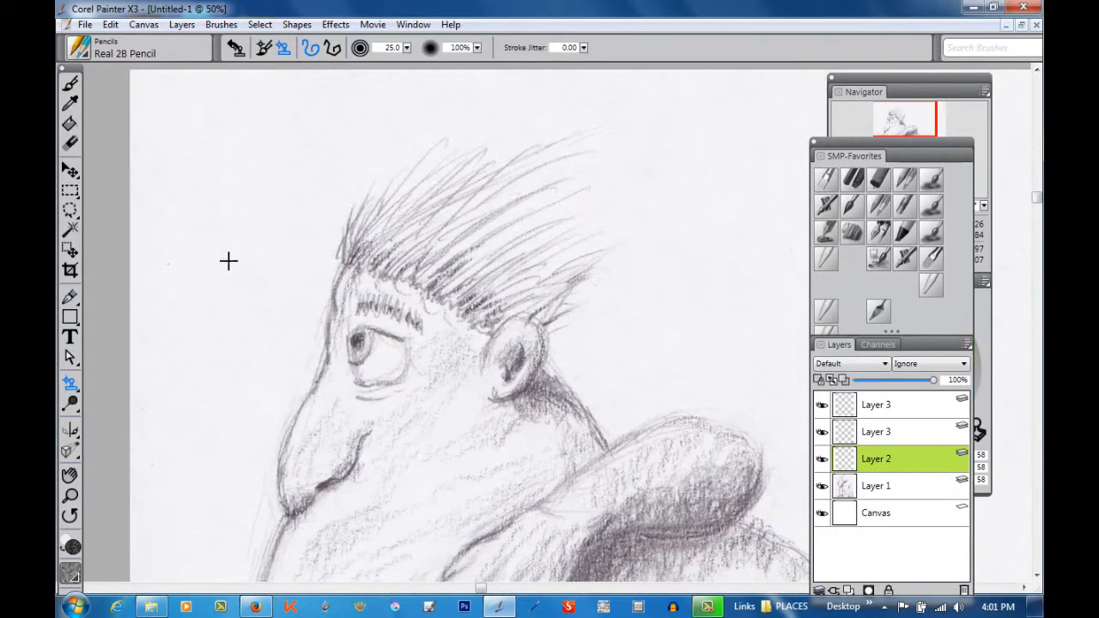
mouse_move(213, 270)
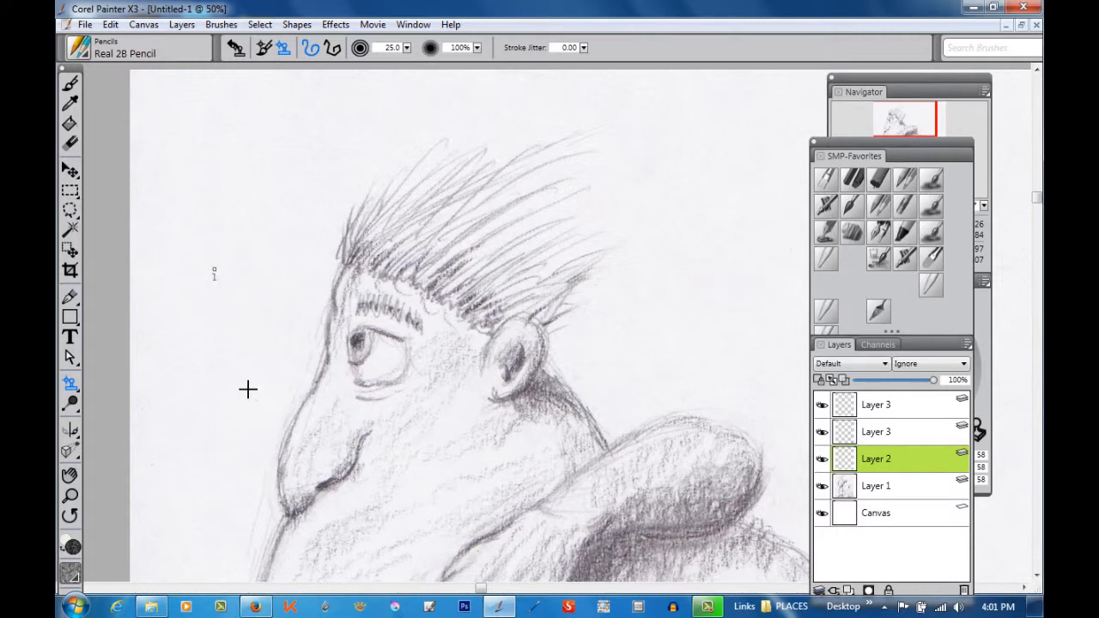
mouse_move(229, 300)
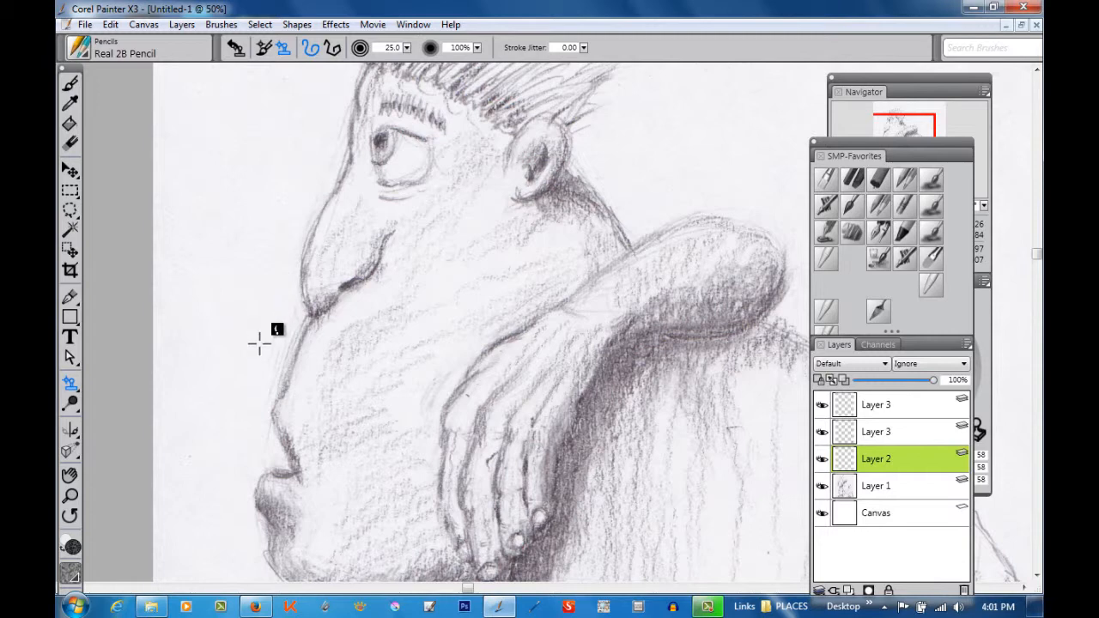
mouse_move(234, 298)
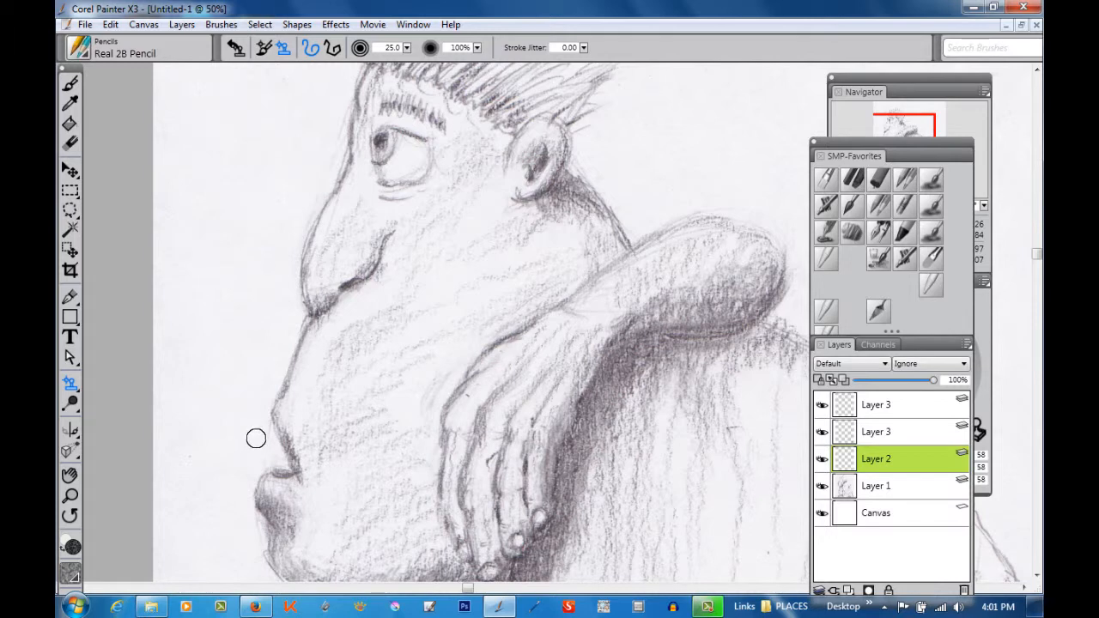
mouse_move(236, 427)
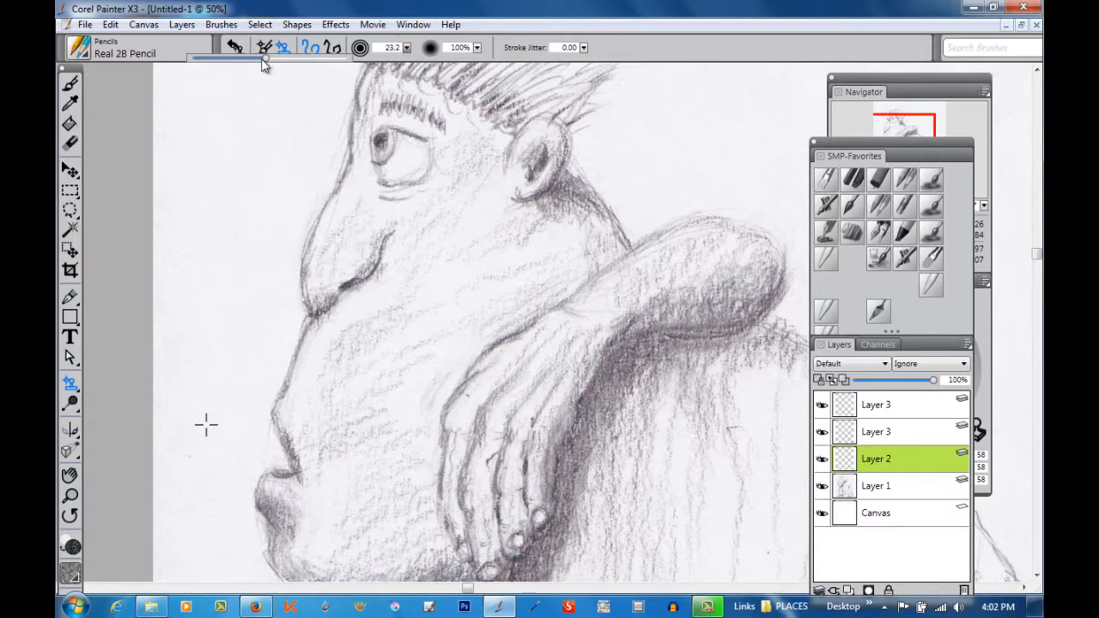
- Shrink the cloning brush to about 13 for finer cleanup beside the face
drag(266, 57, 253, 57)
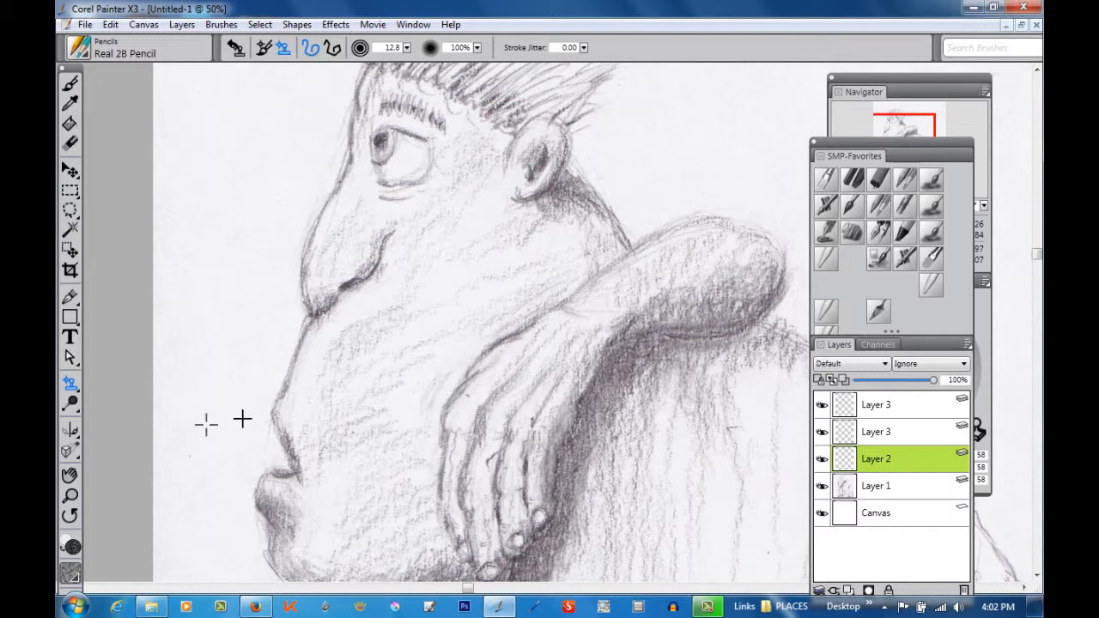
mouse_move(244, 429)
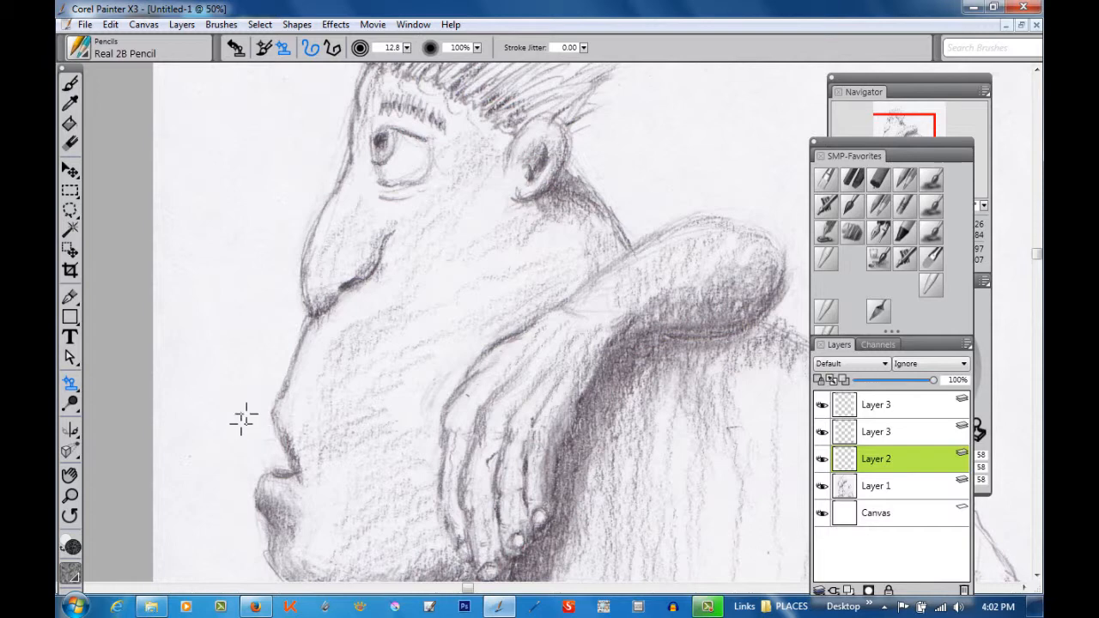
mouse_move(259, 455)
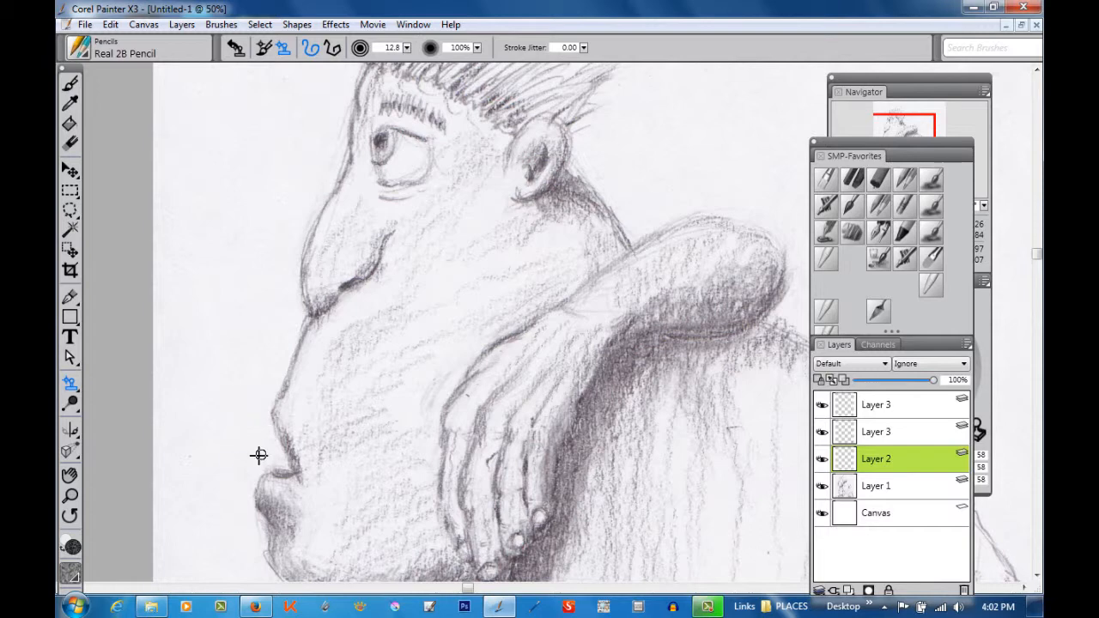
mouse_move(228, 452)
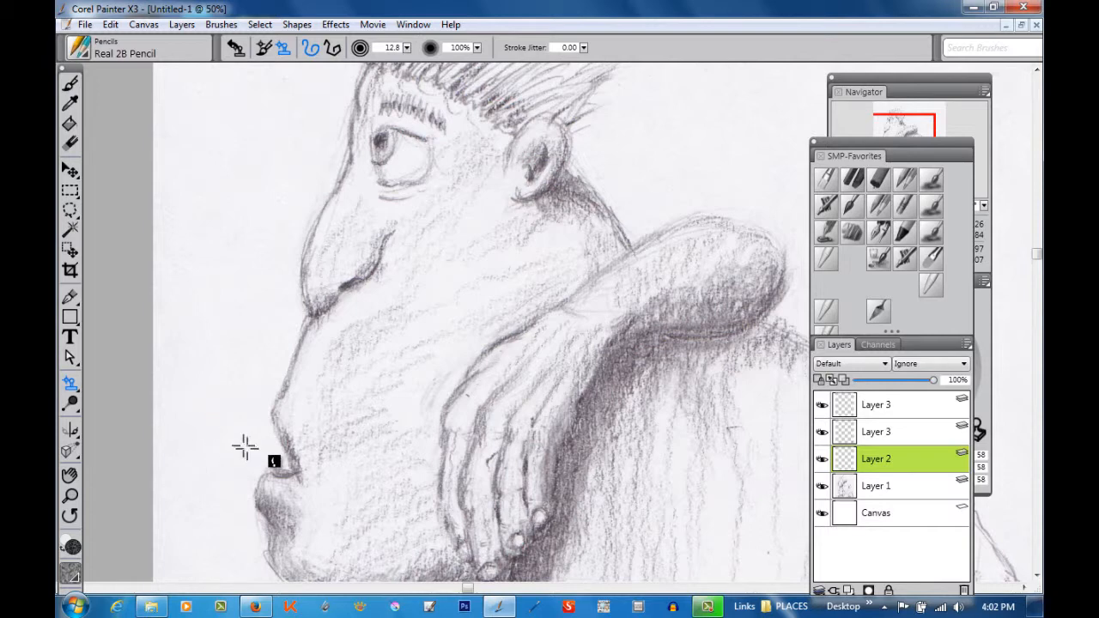
mouse_move(243, 441)
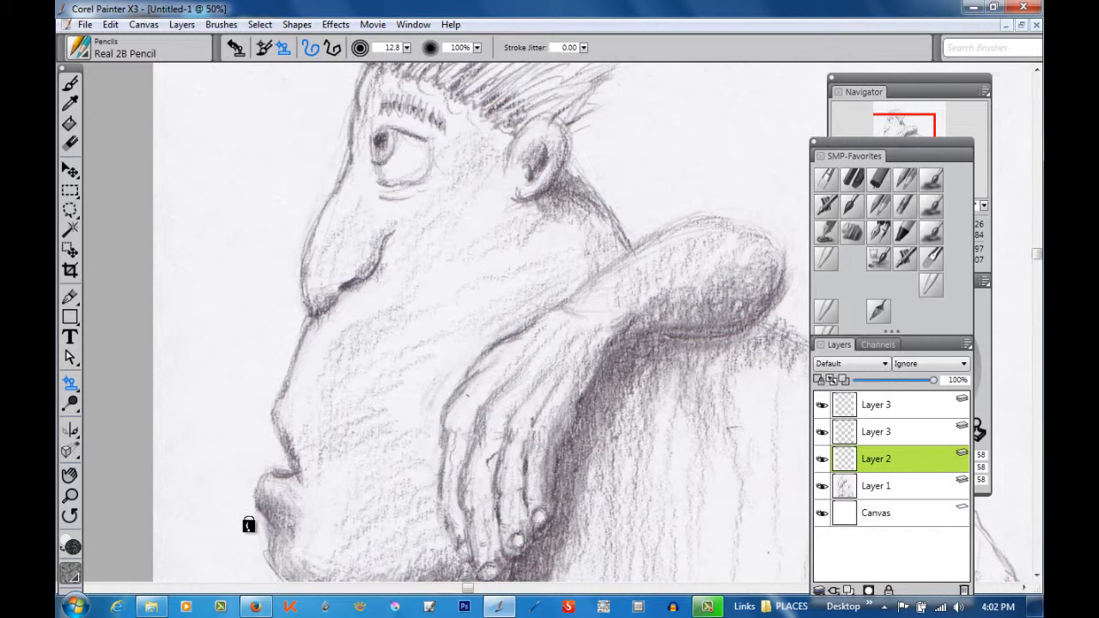
mouse_move(225, 537)
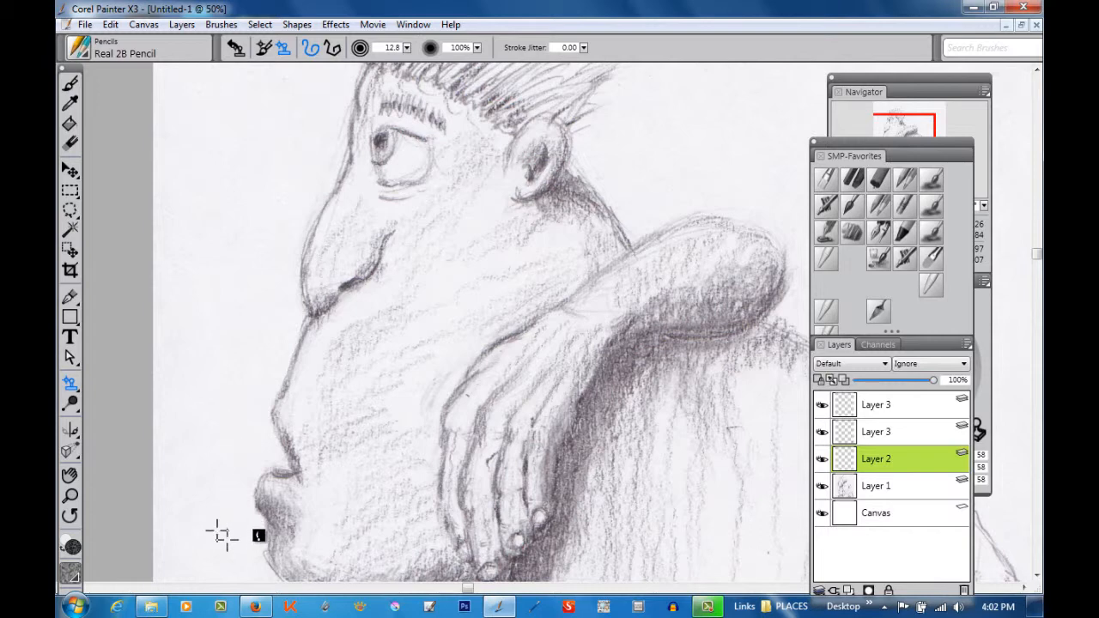
mouse_move(222, 531)
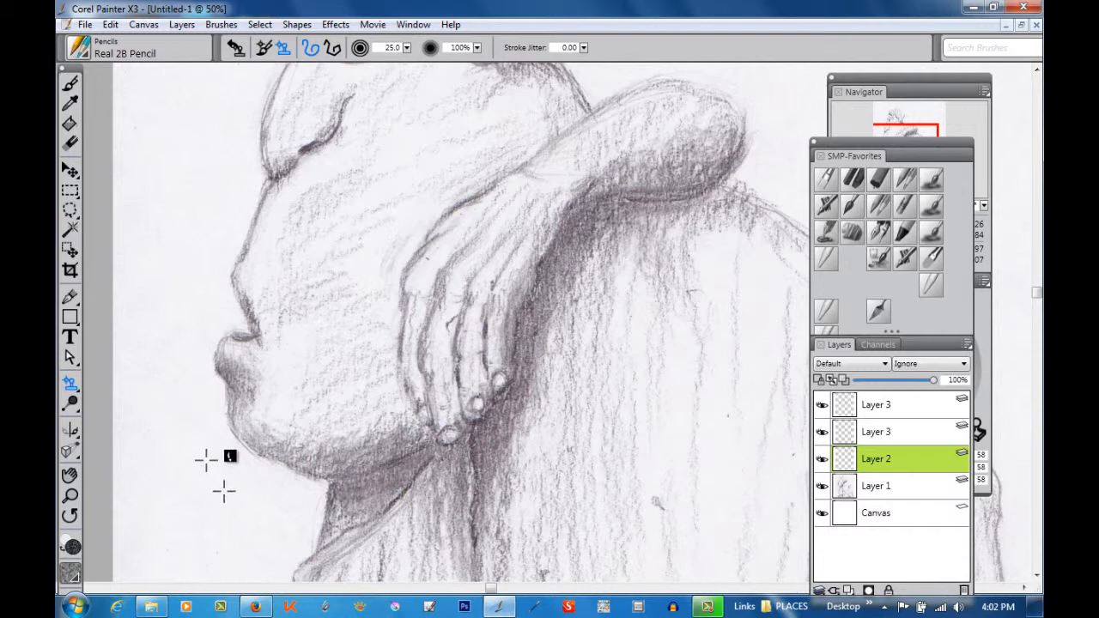
mouse_move(234, 506)
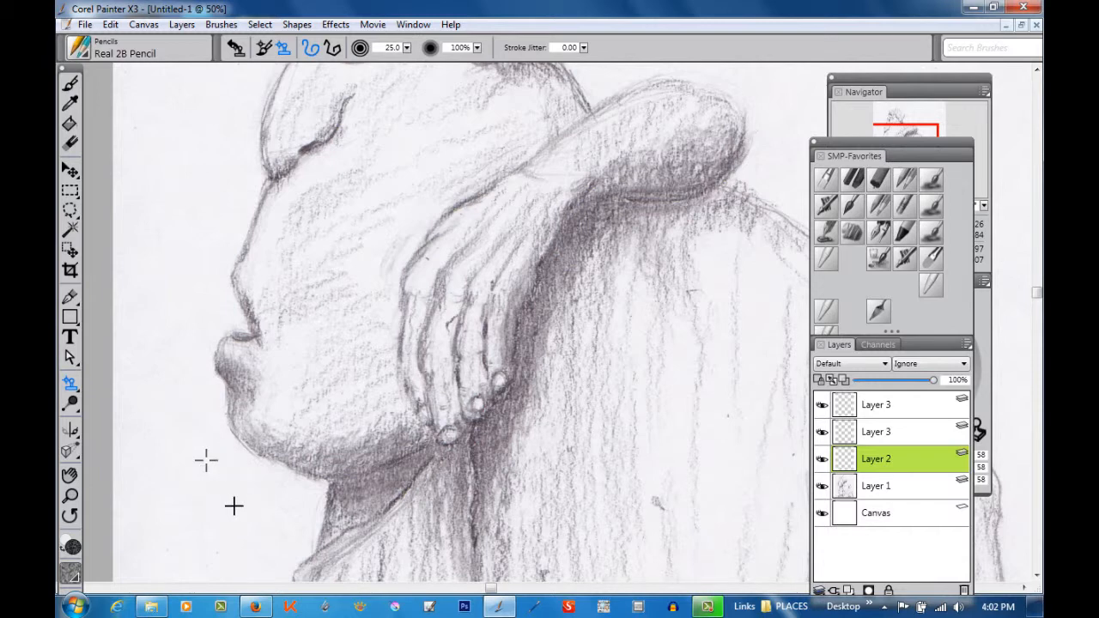
mouse_move(308, 500)
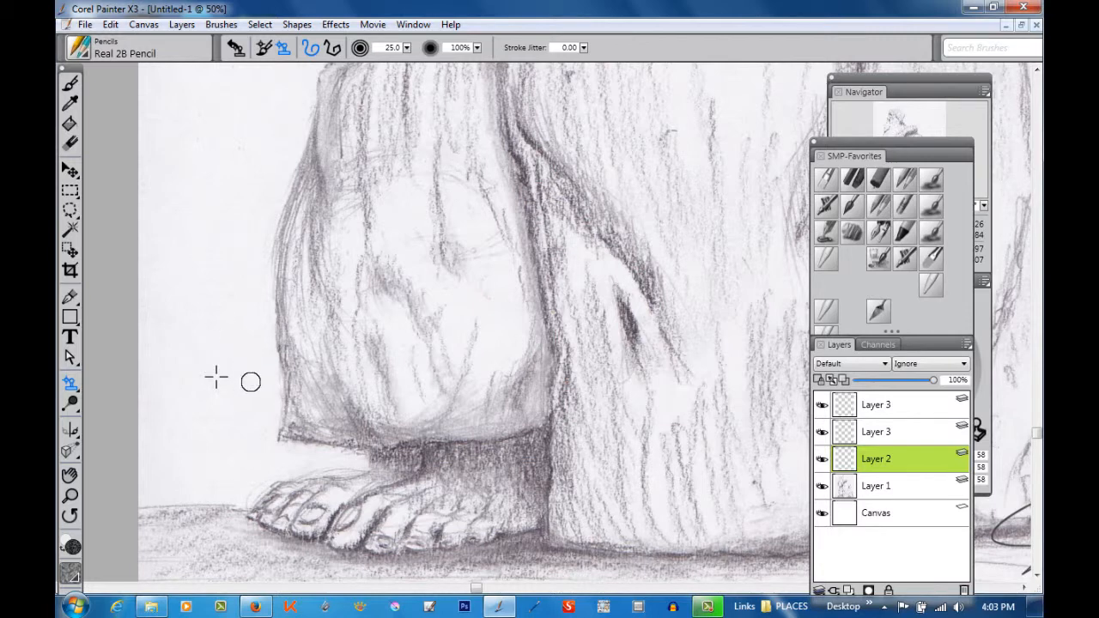
mouse_move(239, 458)
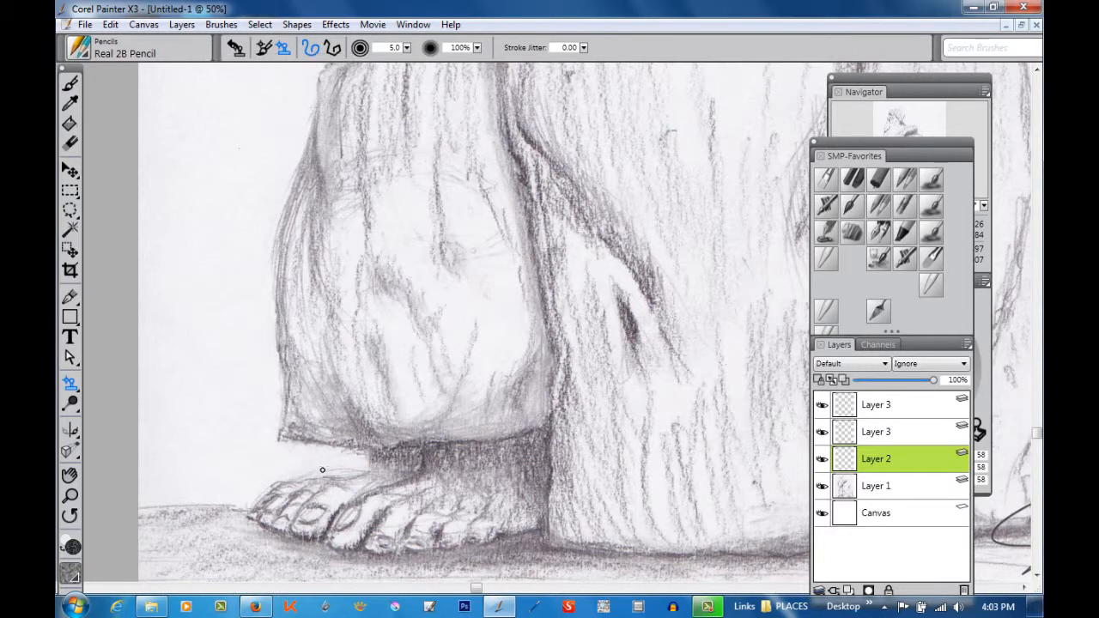
mouse_move(322, 469)
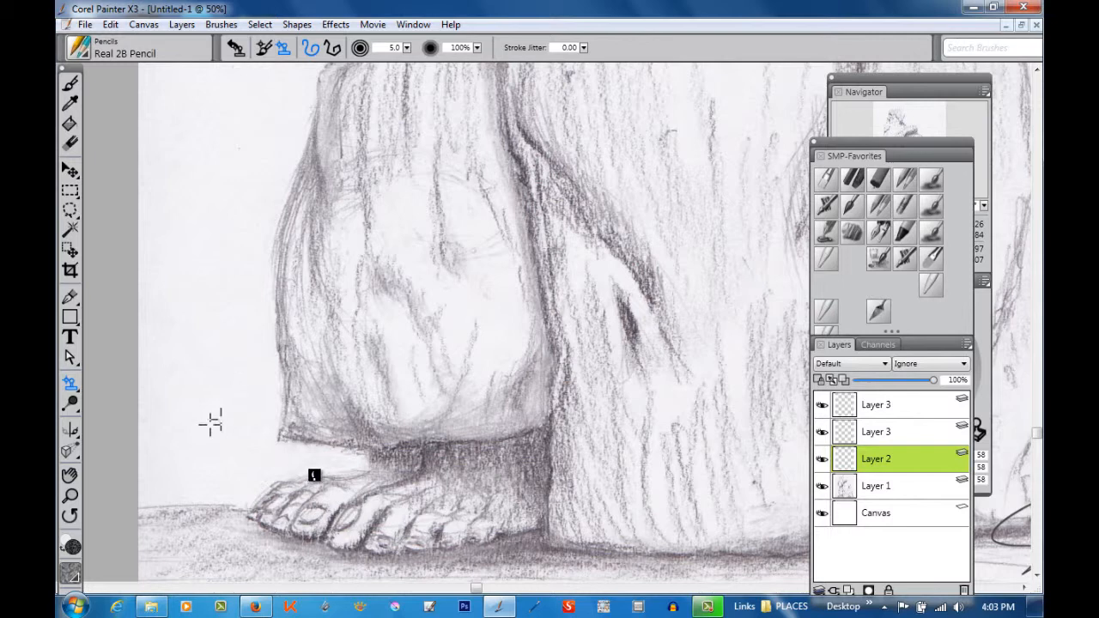
mouse_move(248, 482)
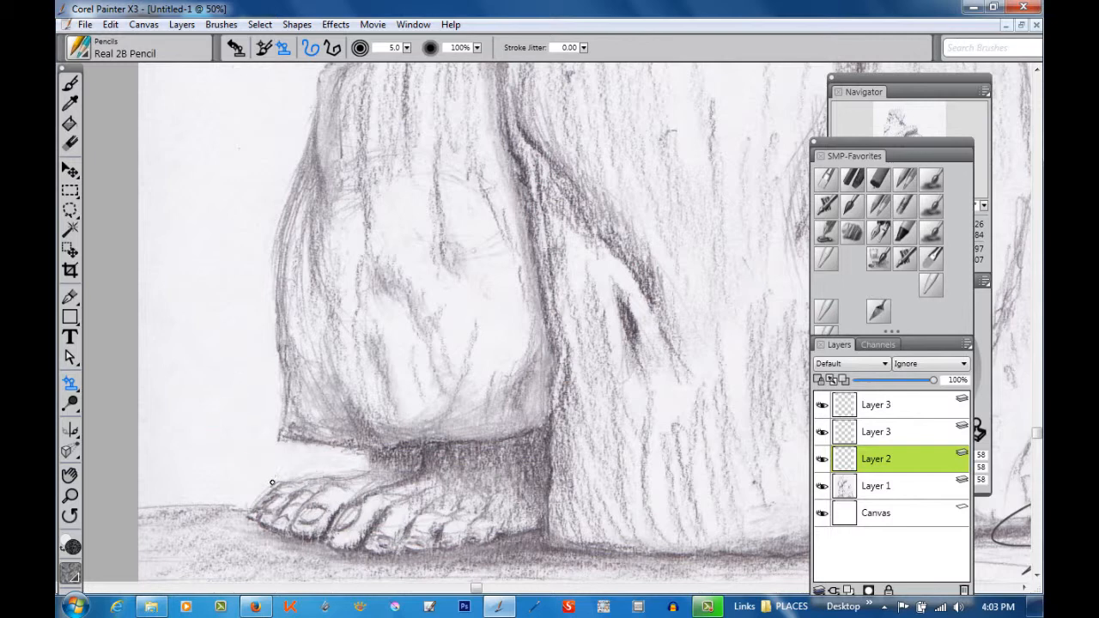
mouse_move(243, 469)
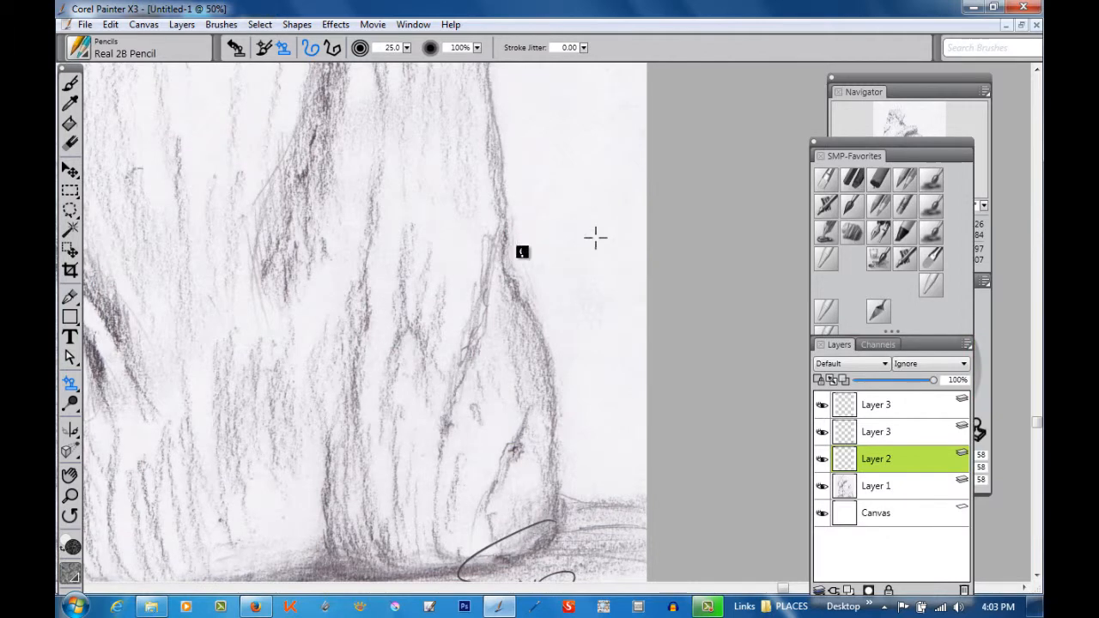
mouse_move(598, 255)
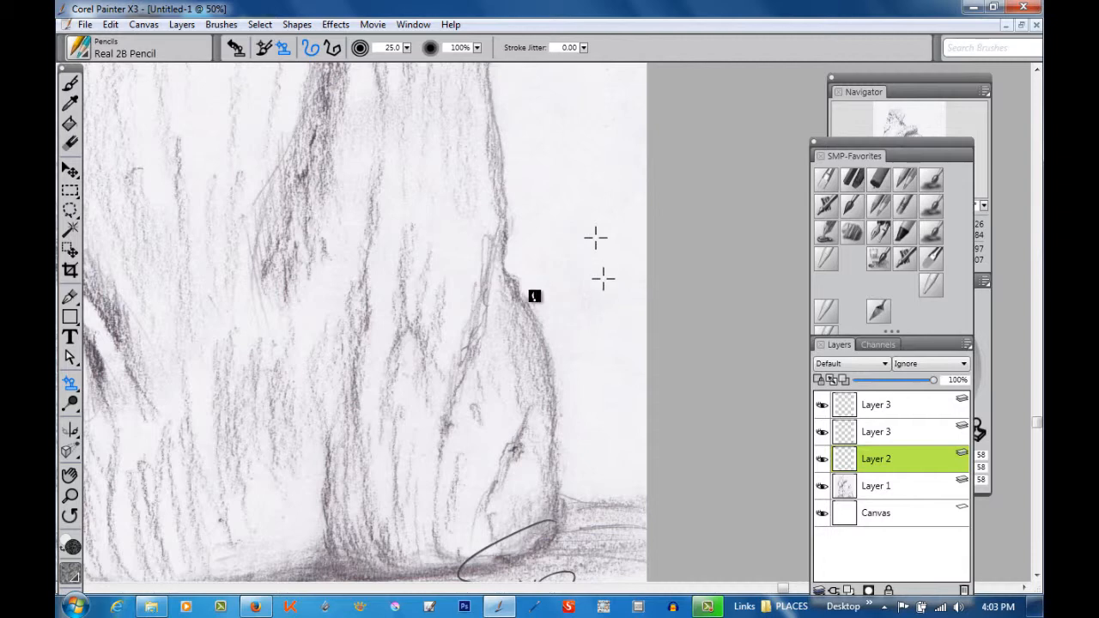
mouse_move(524, 213)
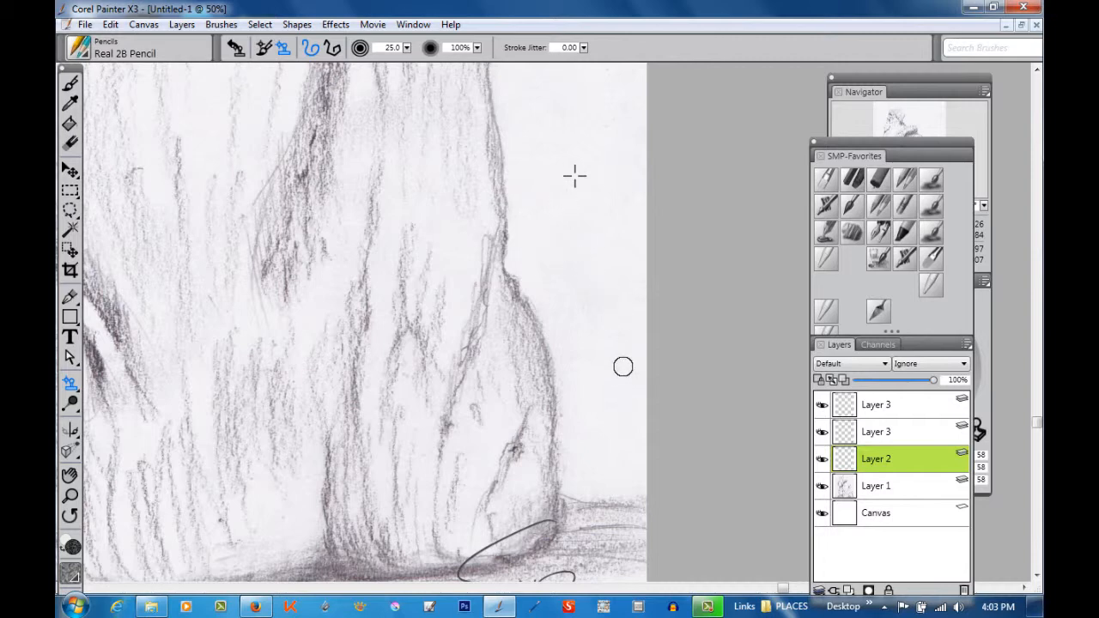
mouse_move(617, 372)
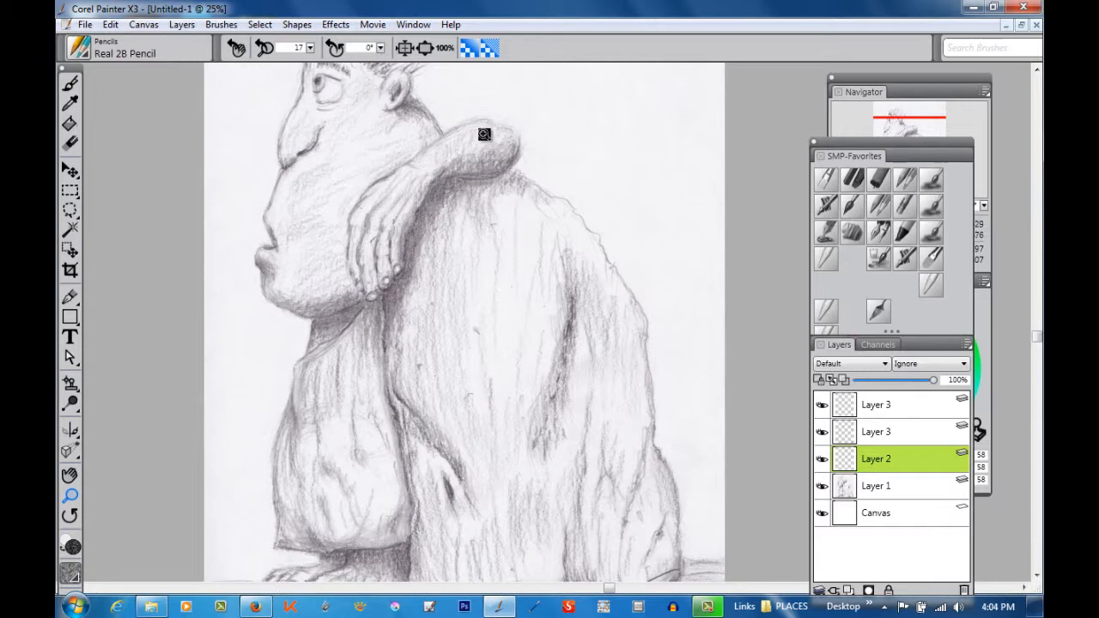
mouse_move(404, 48)
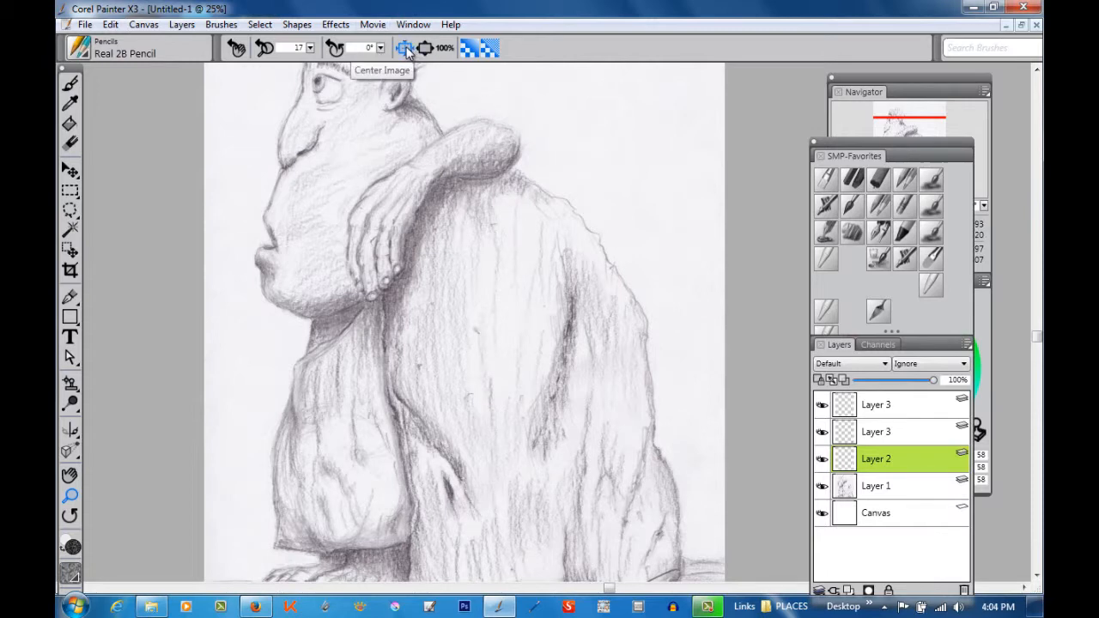
- Centre the whole caveman drawing in the window
click(403, 48)
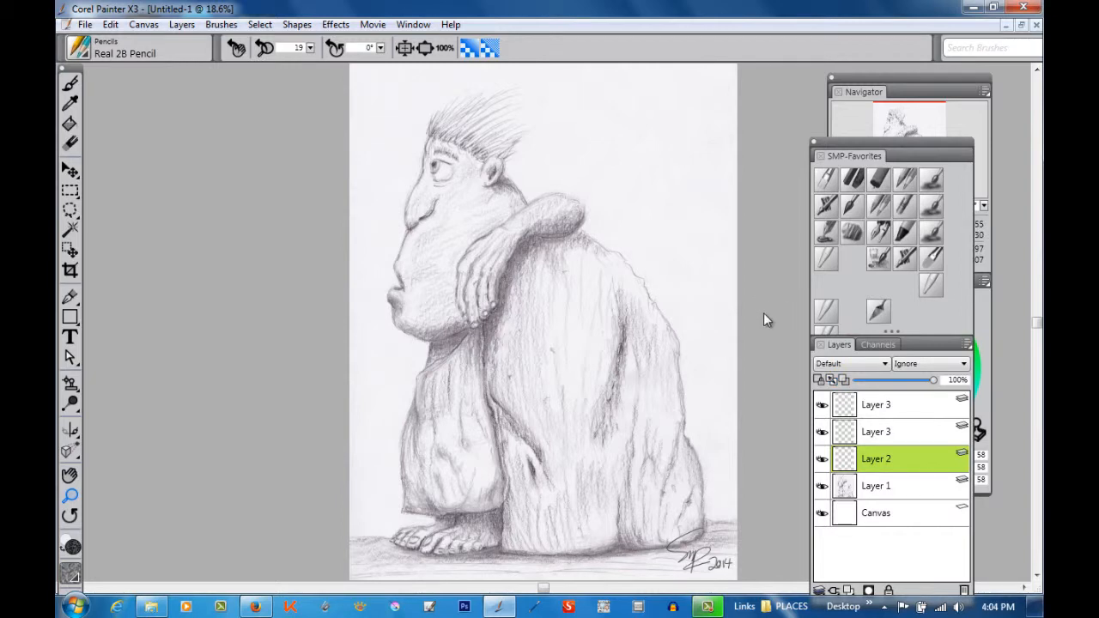
- Save the sketch as a Photoshop PSD named 'caveman charcoal-signed', correcting the typed misspelling
click(88, 24)
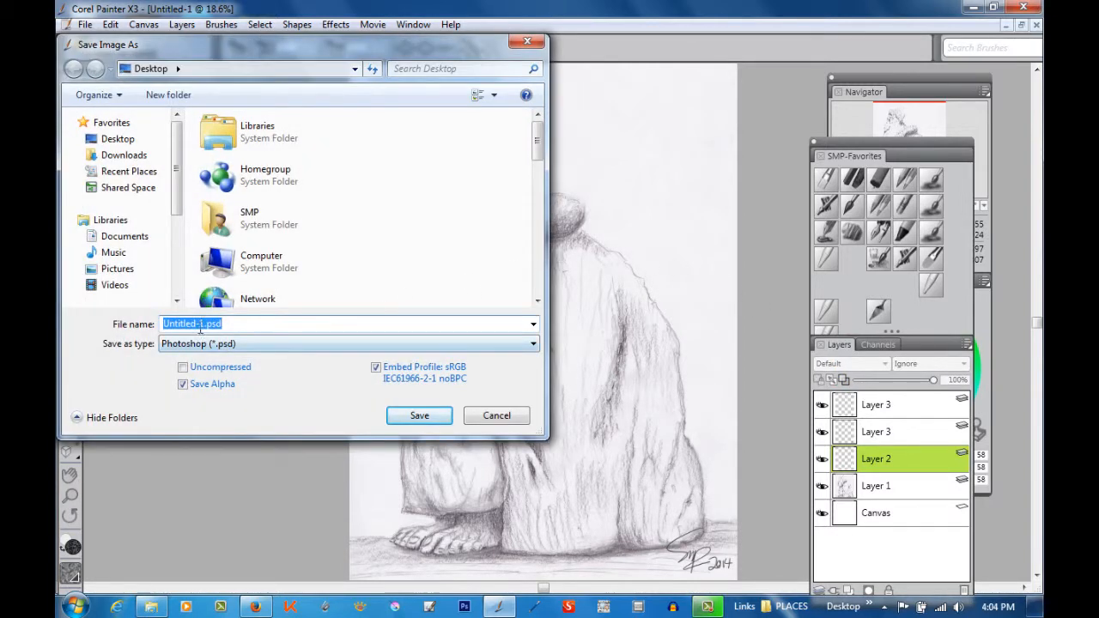
text(c)
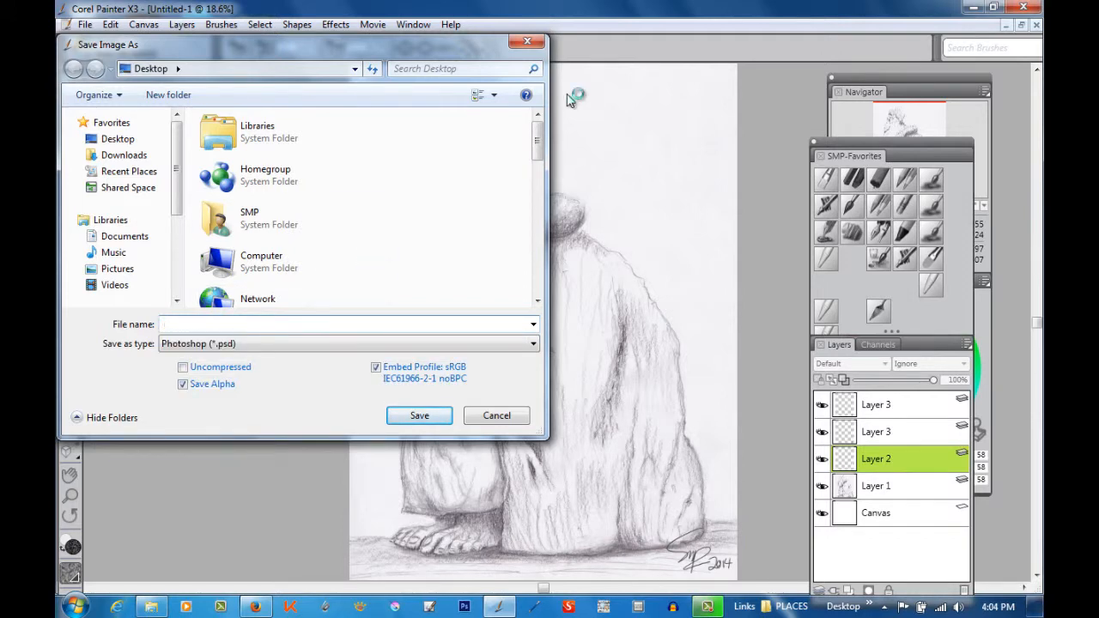
text(cavmanin charcoal)
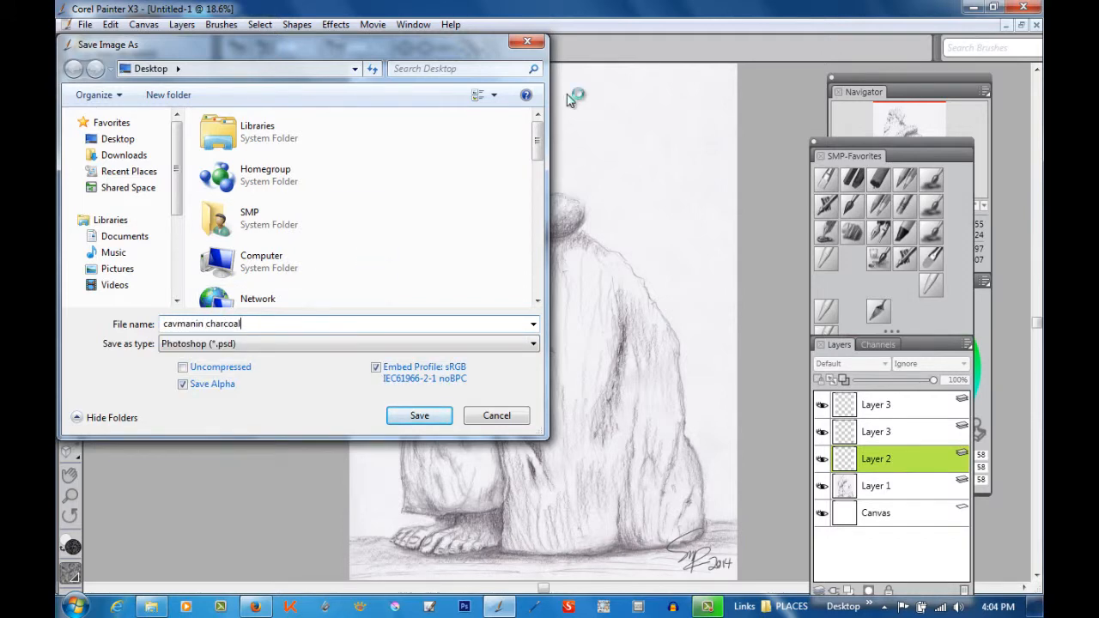
text(-signed)
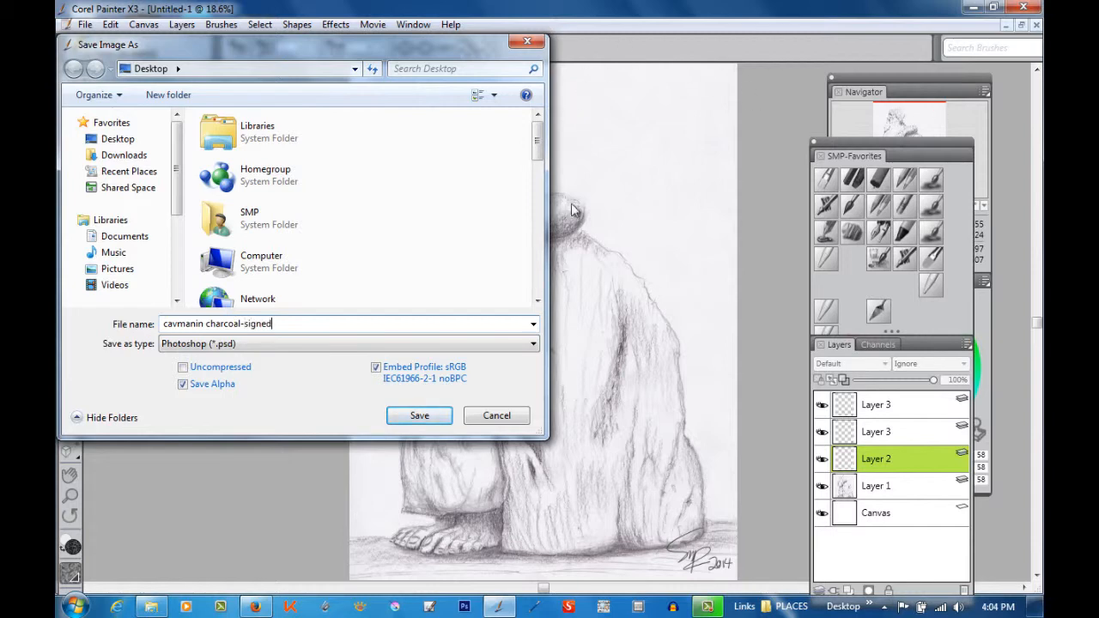
double_click(183, 323)
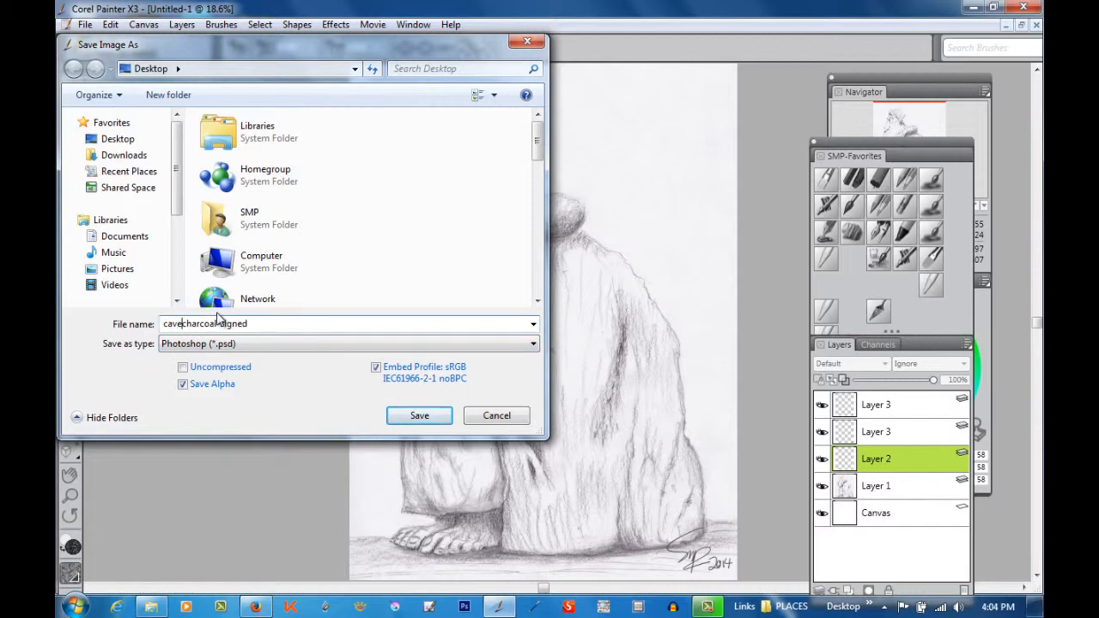
text(caveman charcoal-signed)
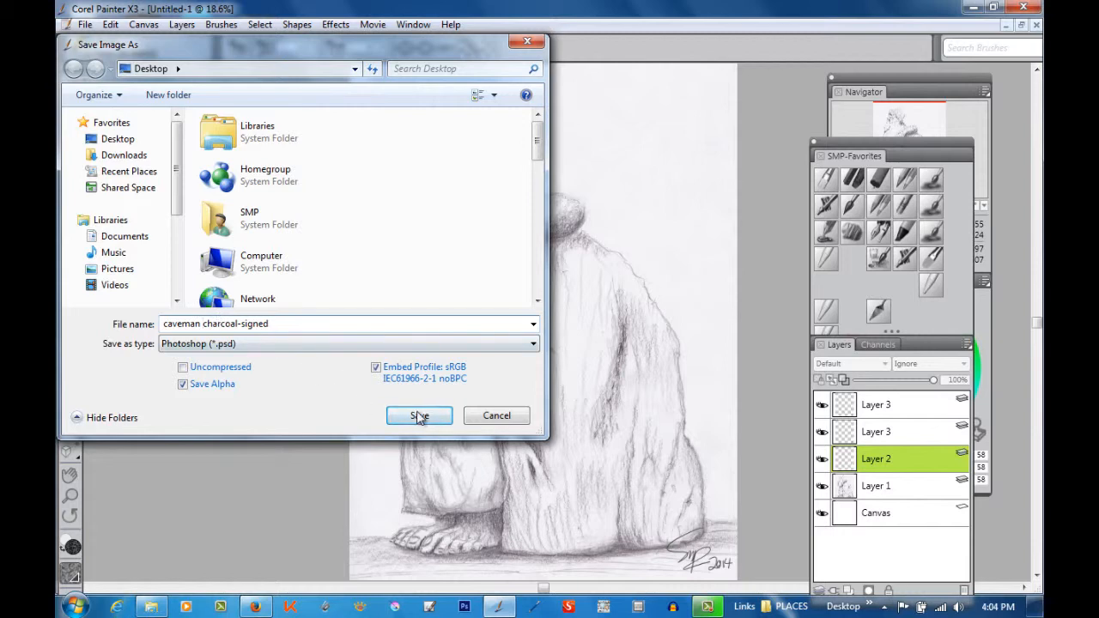
click(419, 416)
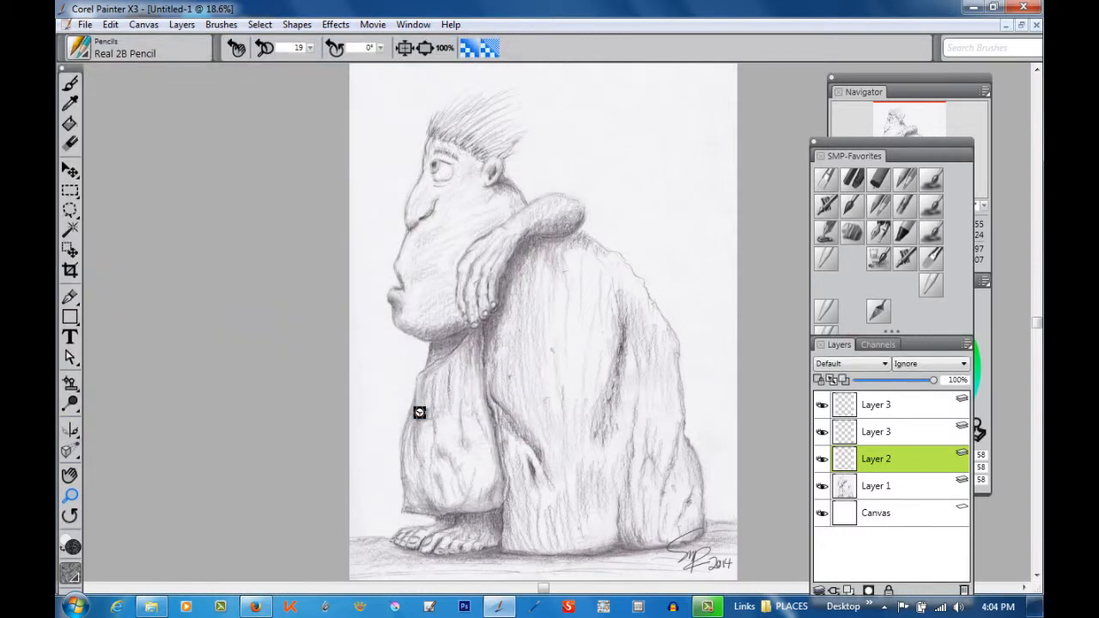